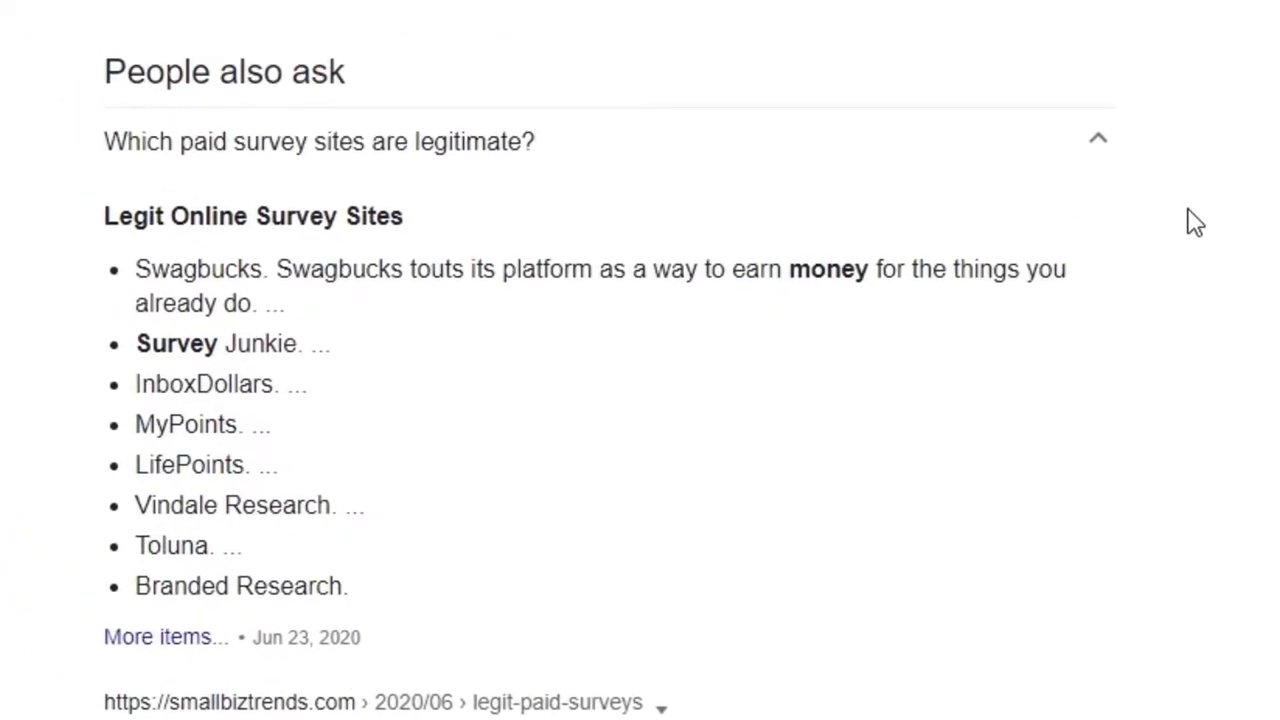
mouse_move(1100, 145)
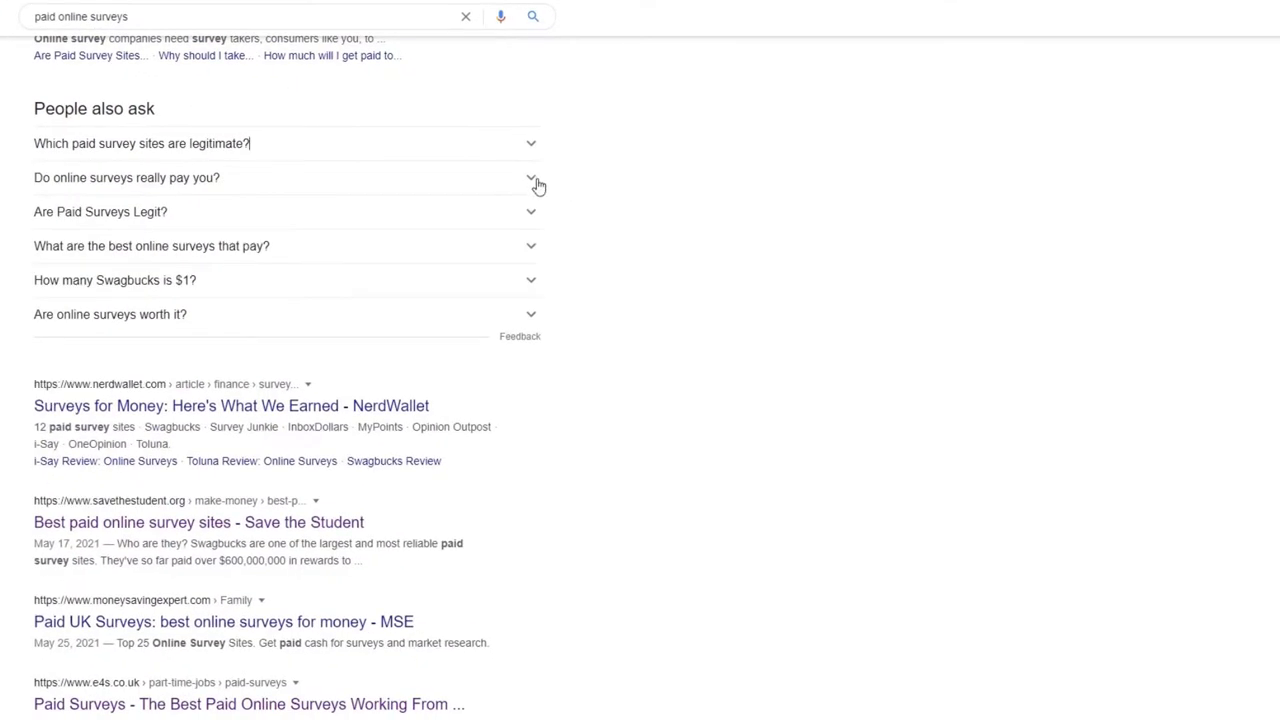
Expand survey questions in People also ask, collapsing 'Are Paid Surveys Legit?', then scroll on.
click(531, 177)
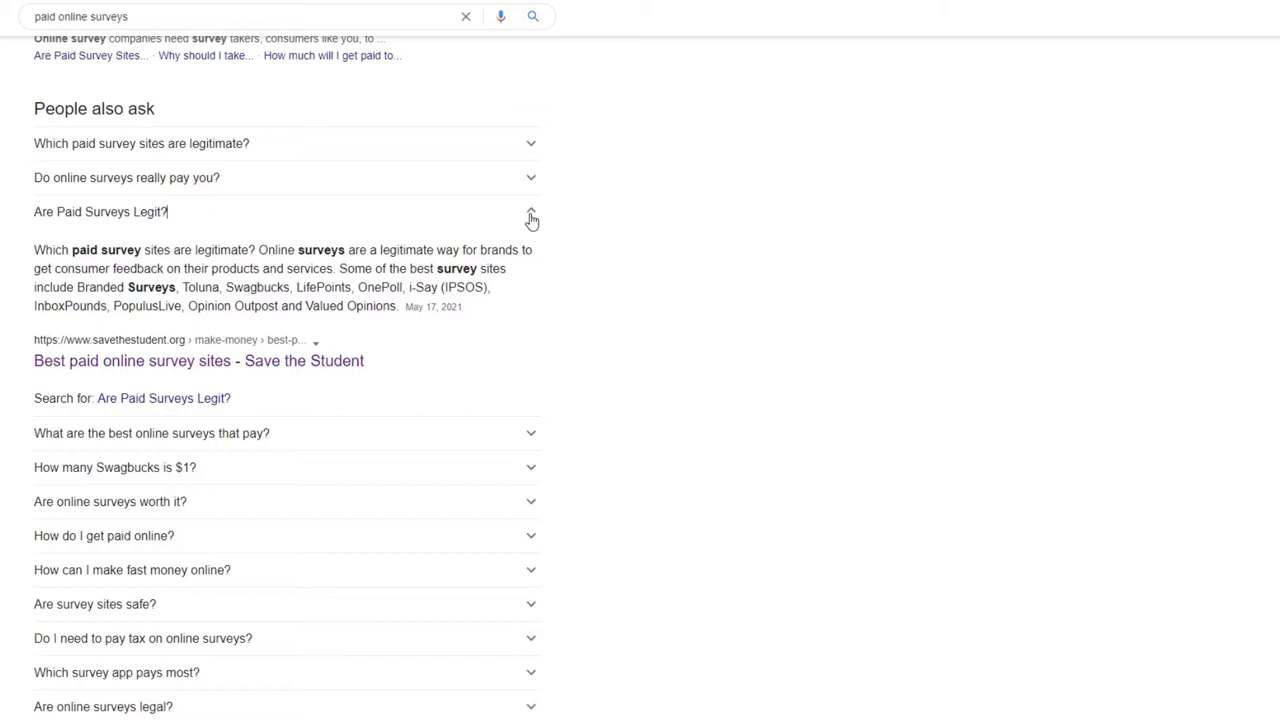
click(531, 212)
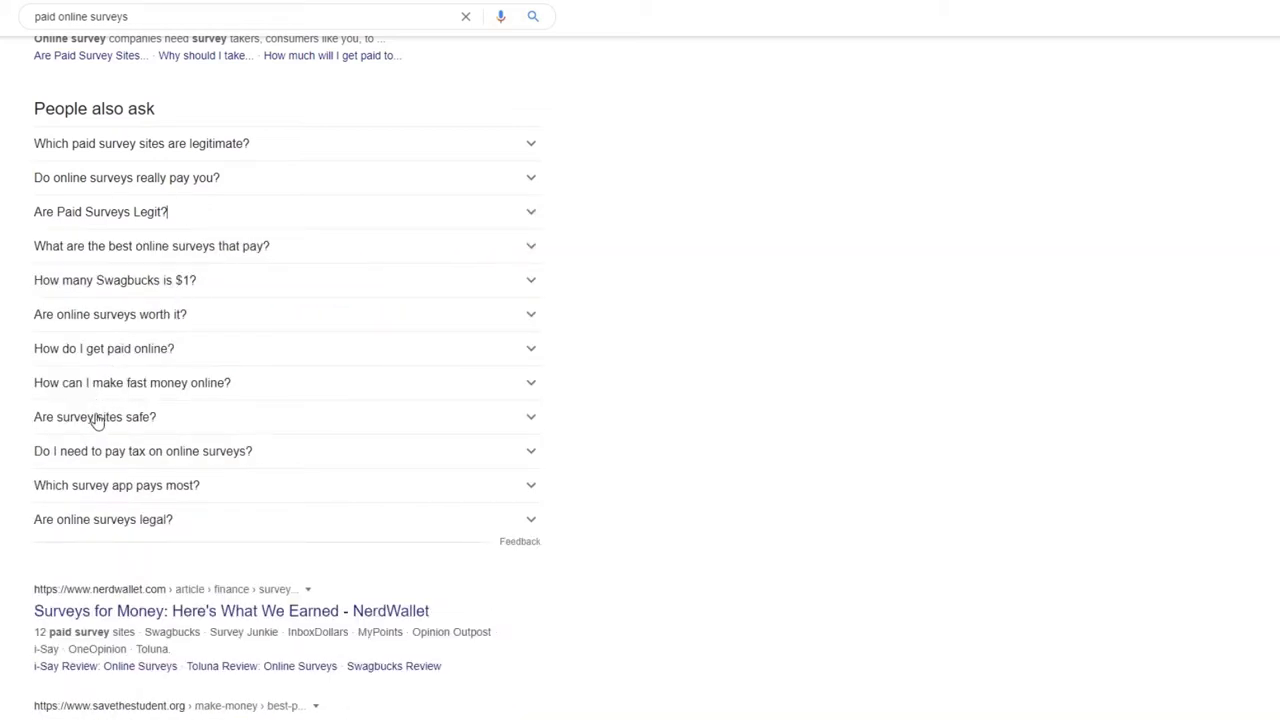
mouse_move(342, 411)
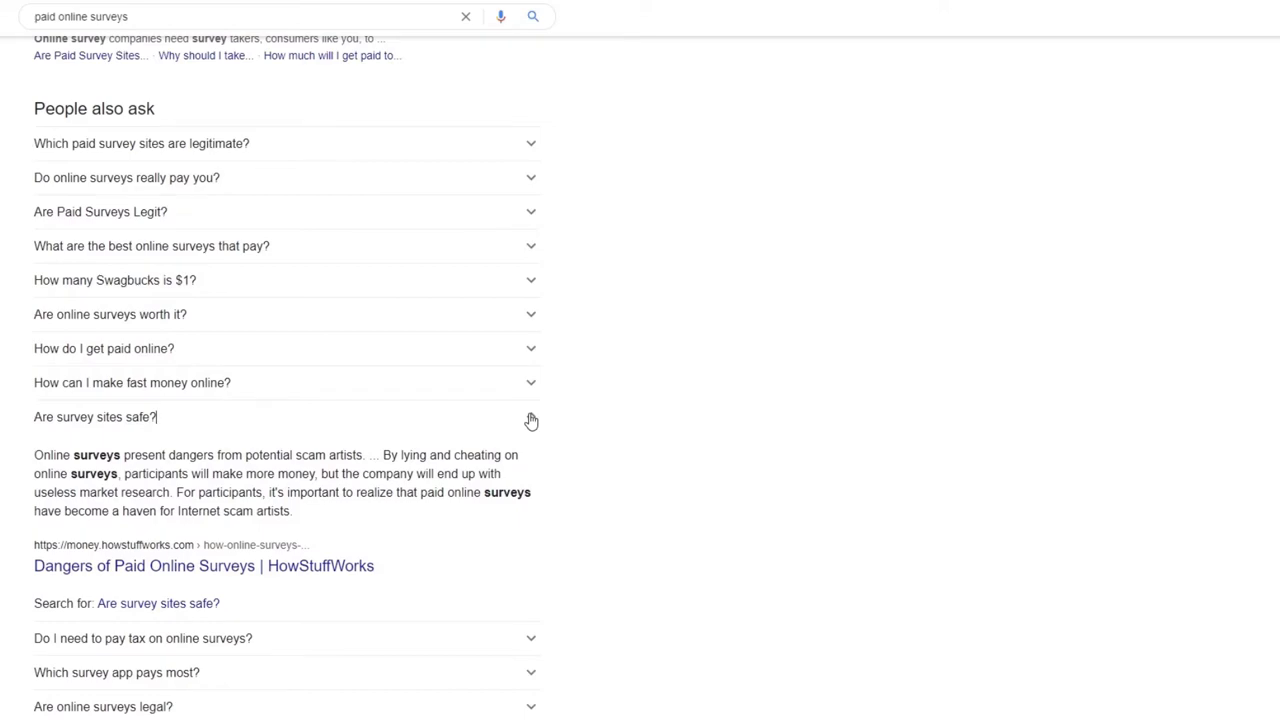
scroll(down, 3)
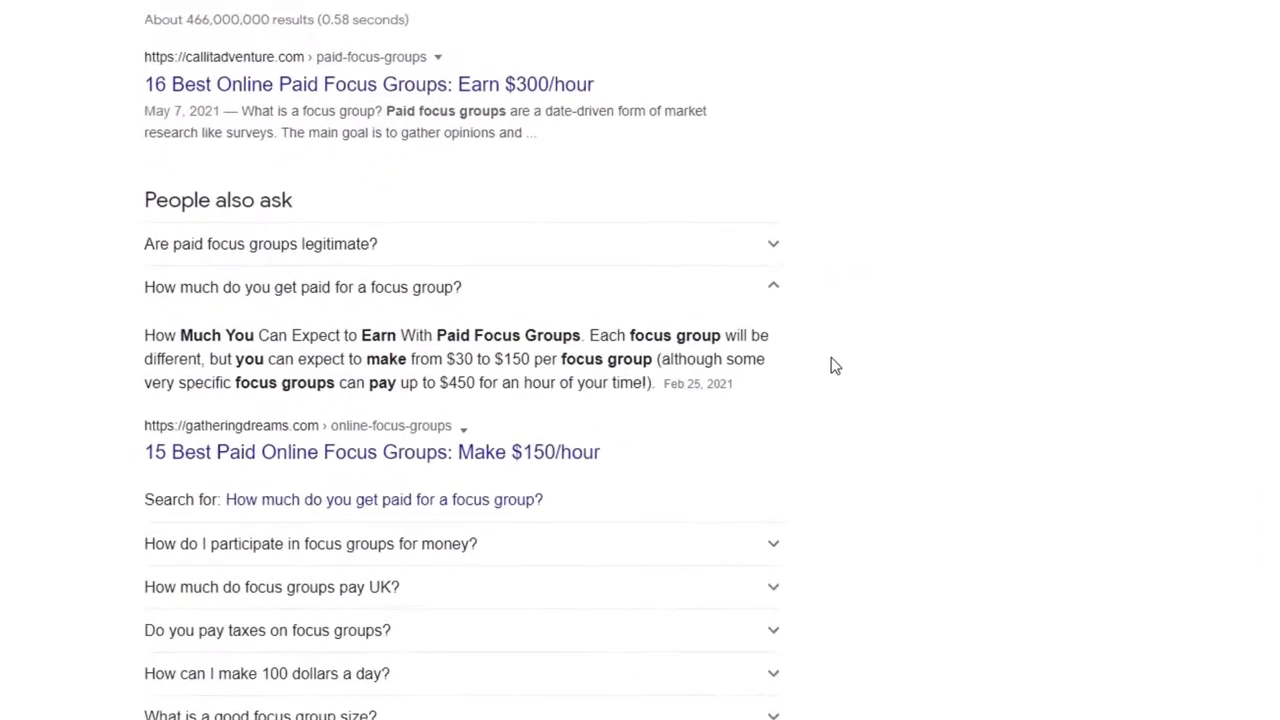
Scroll the focus group results to the $30–$150 per group pay answer.
scroll(down, 3)
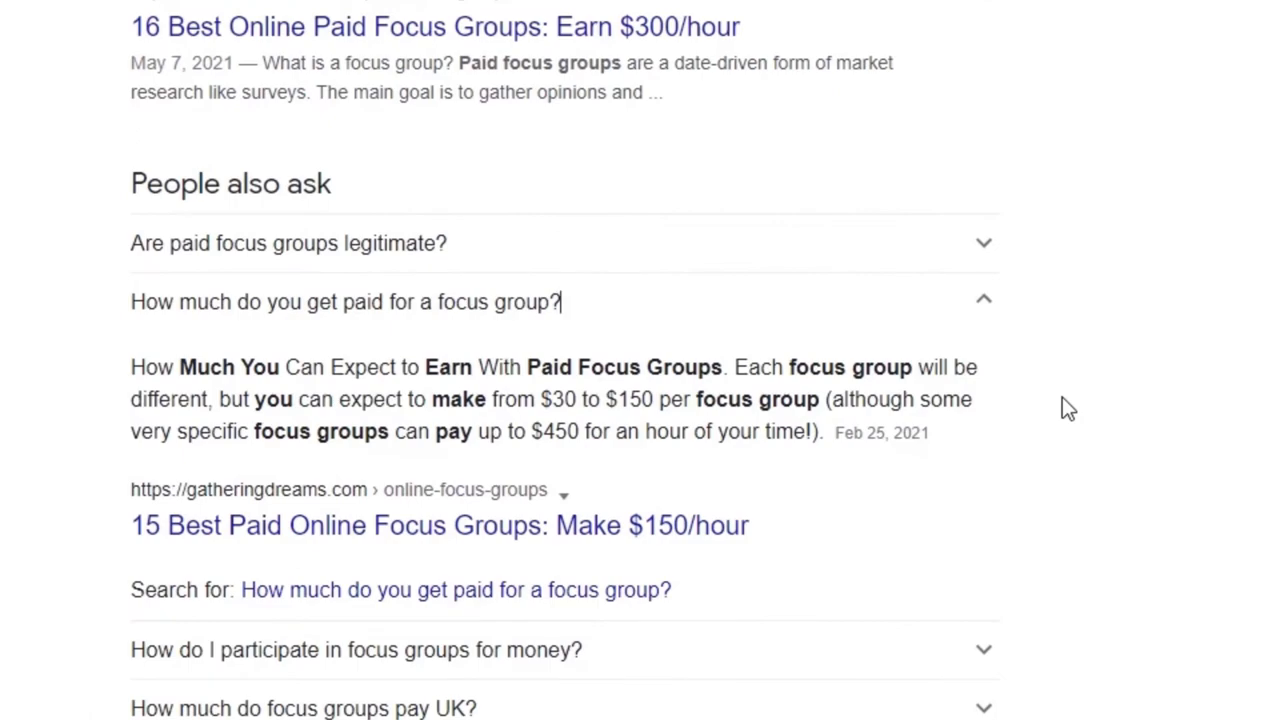
mouse_move(1013, 311)
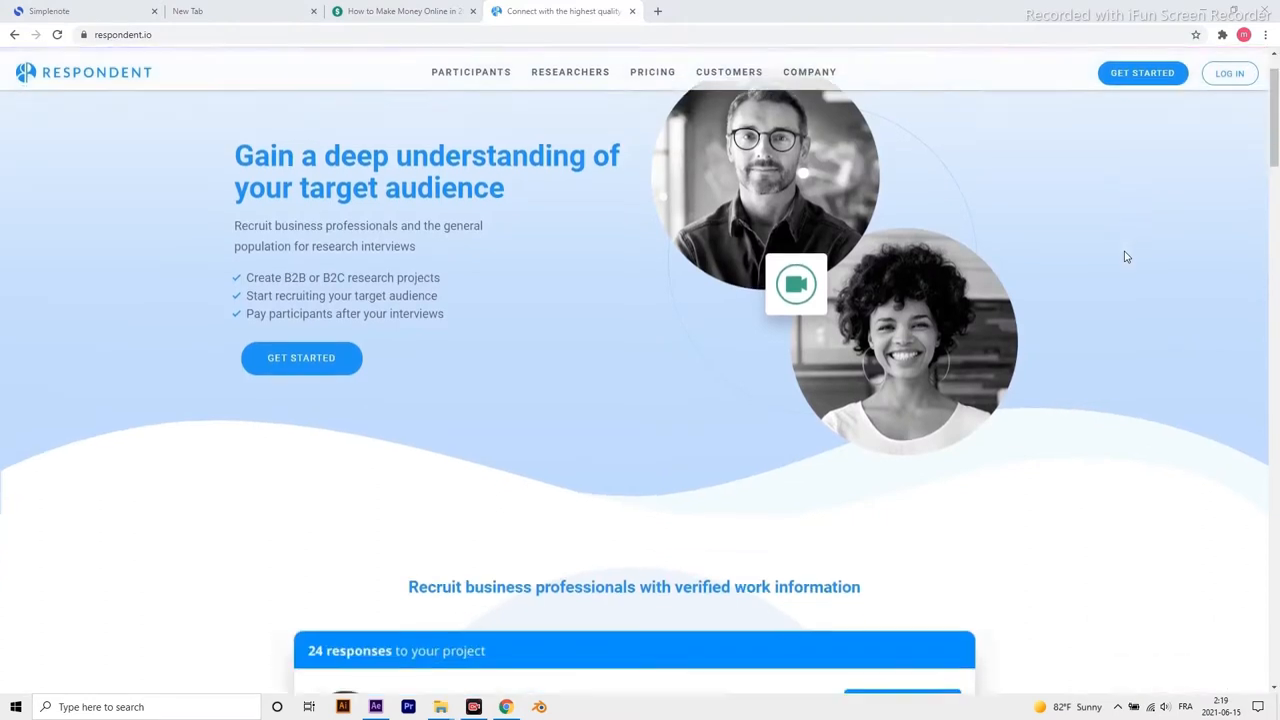
Scroll the respondent.io homepage past sample responses to Product through Persona Research offerings.
scroll(down, 3)
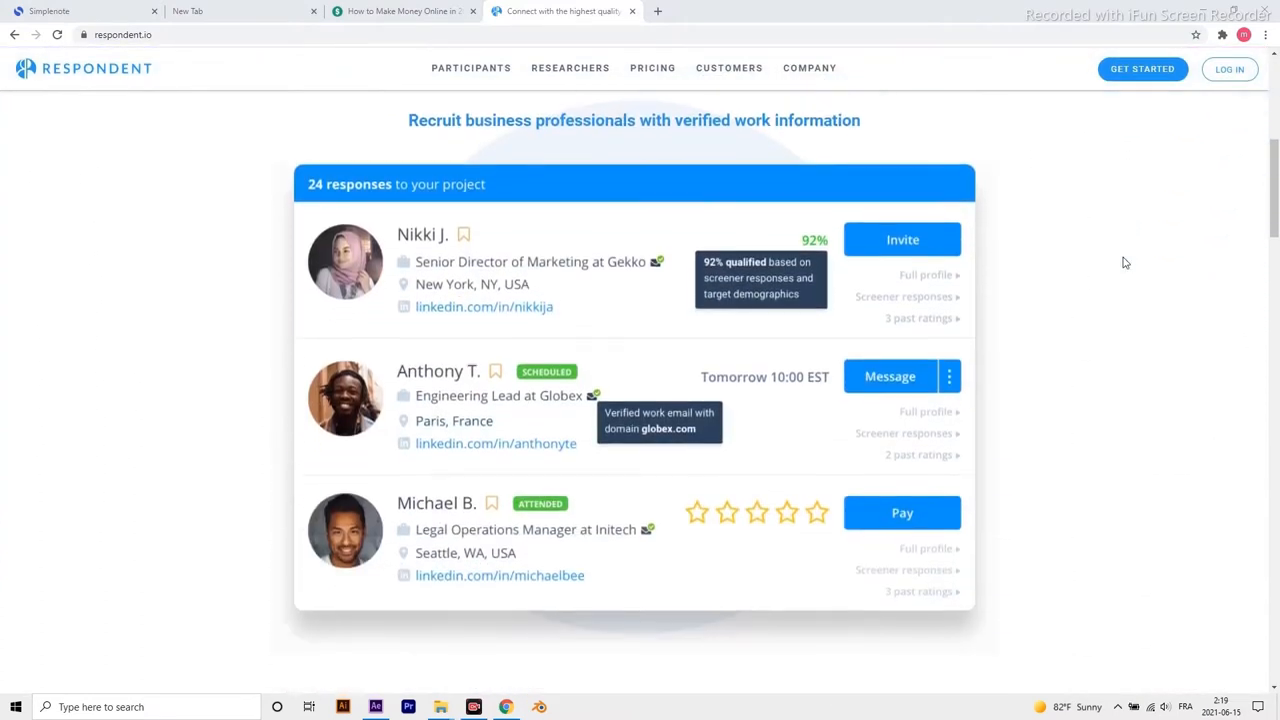
scroll(down, 3)
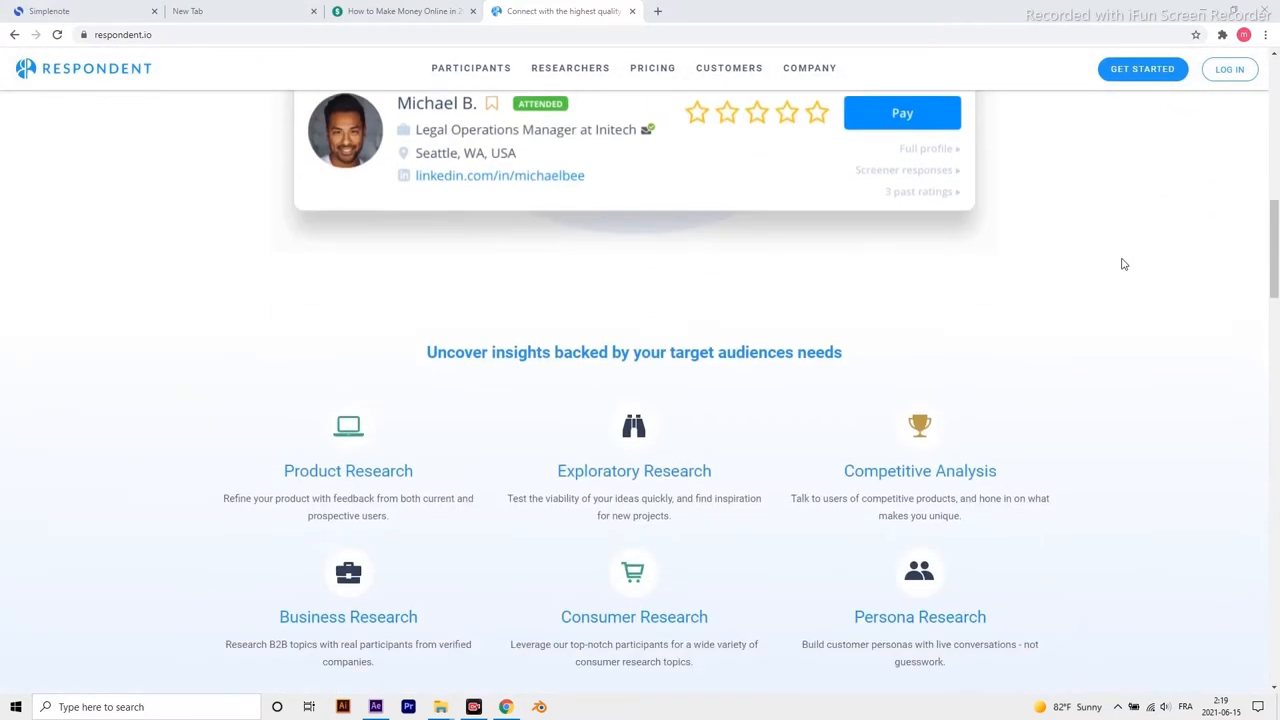
scroll(down, 3)
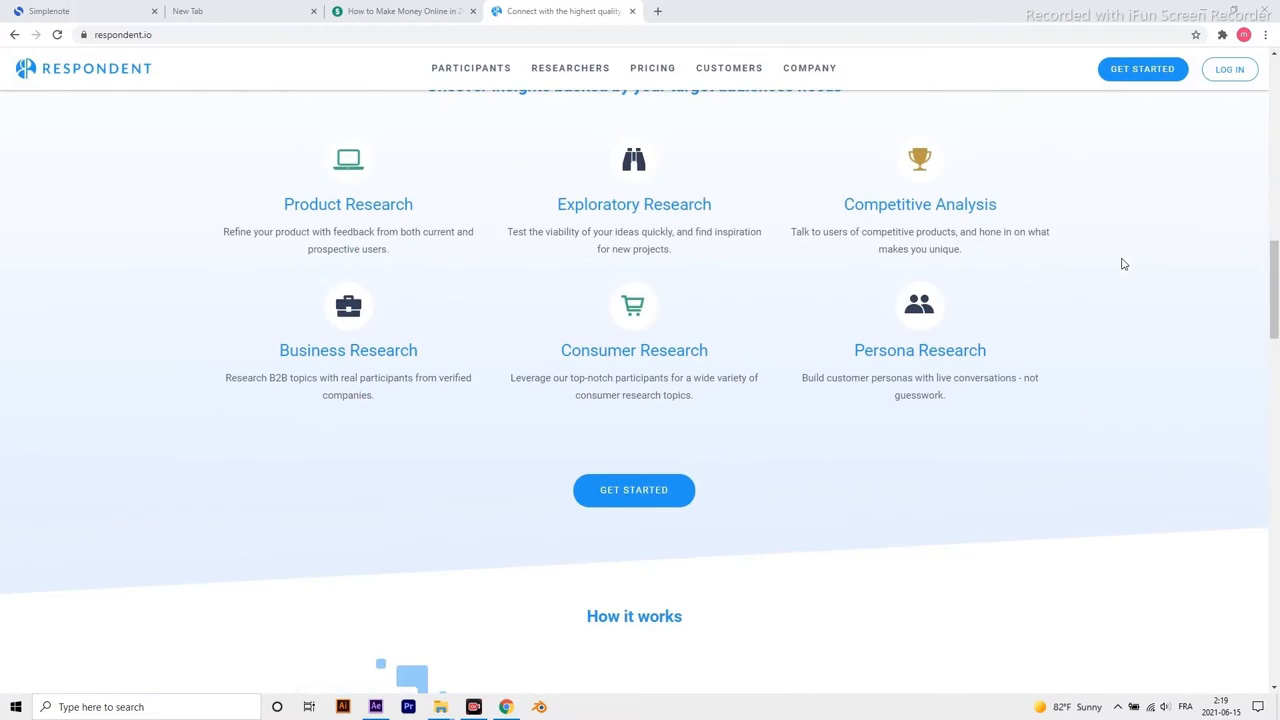
scroll(down, 3)
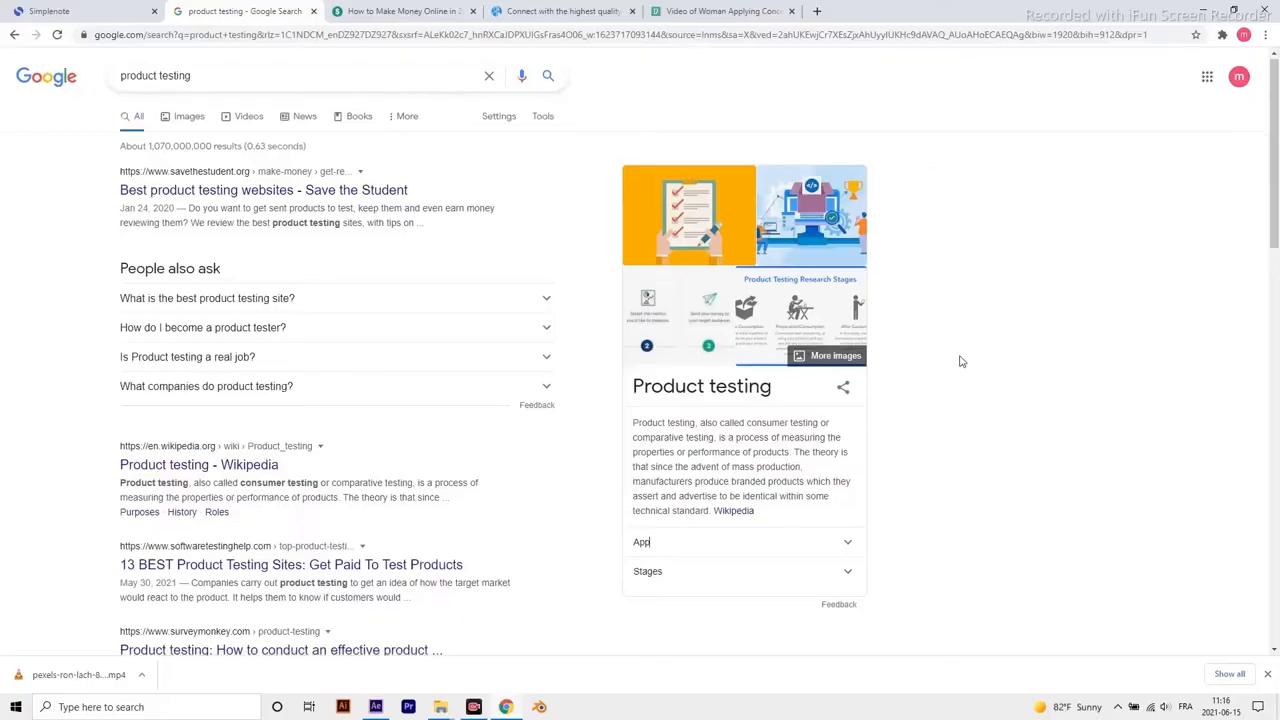
Expand the App list of product testing sites and open the wellkeptwallet.com article.
scroll(down, 3)
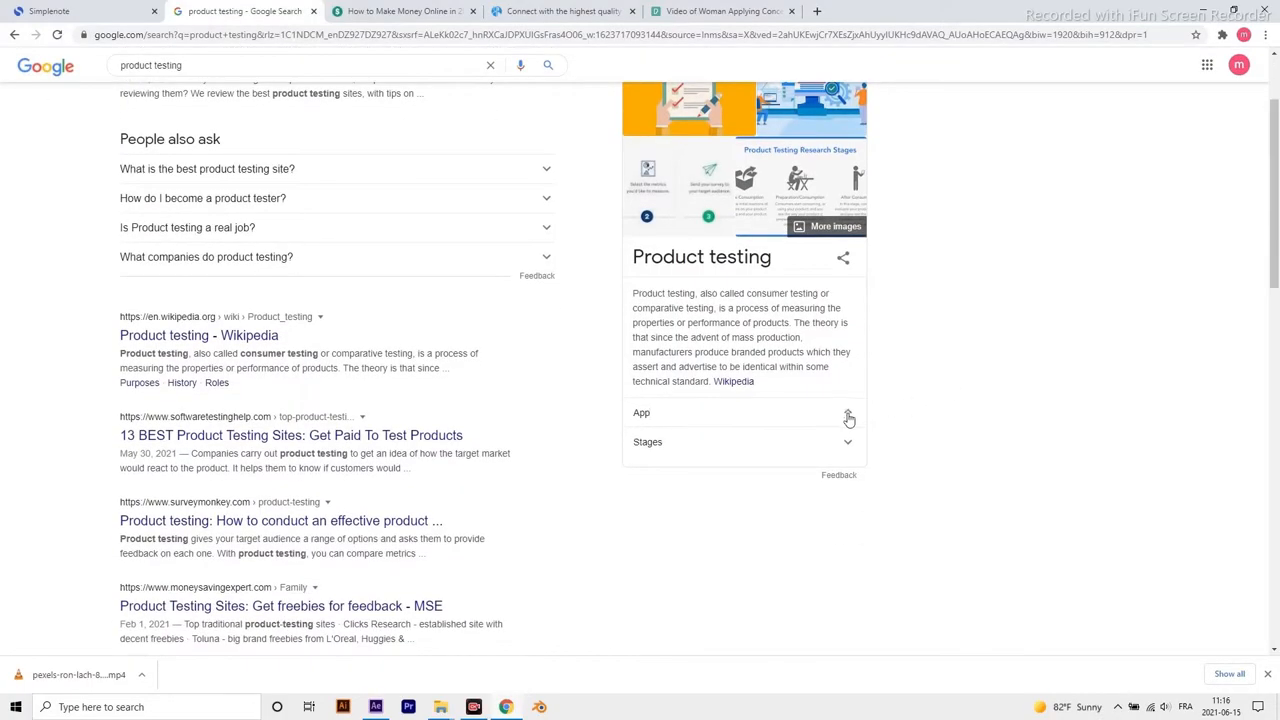
click(848, 417)
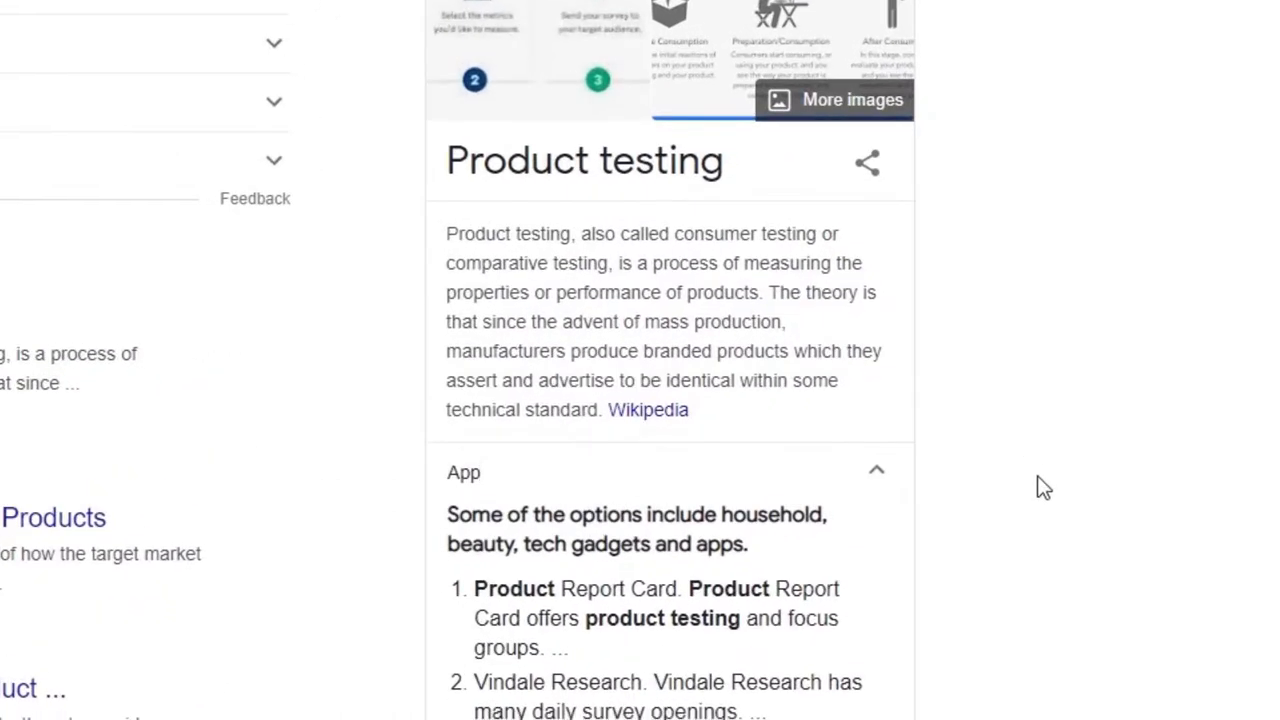
scroll(down, 3)
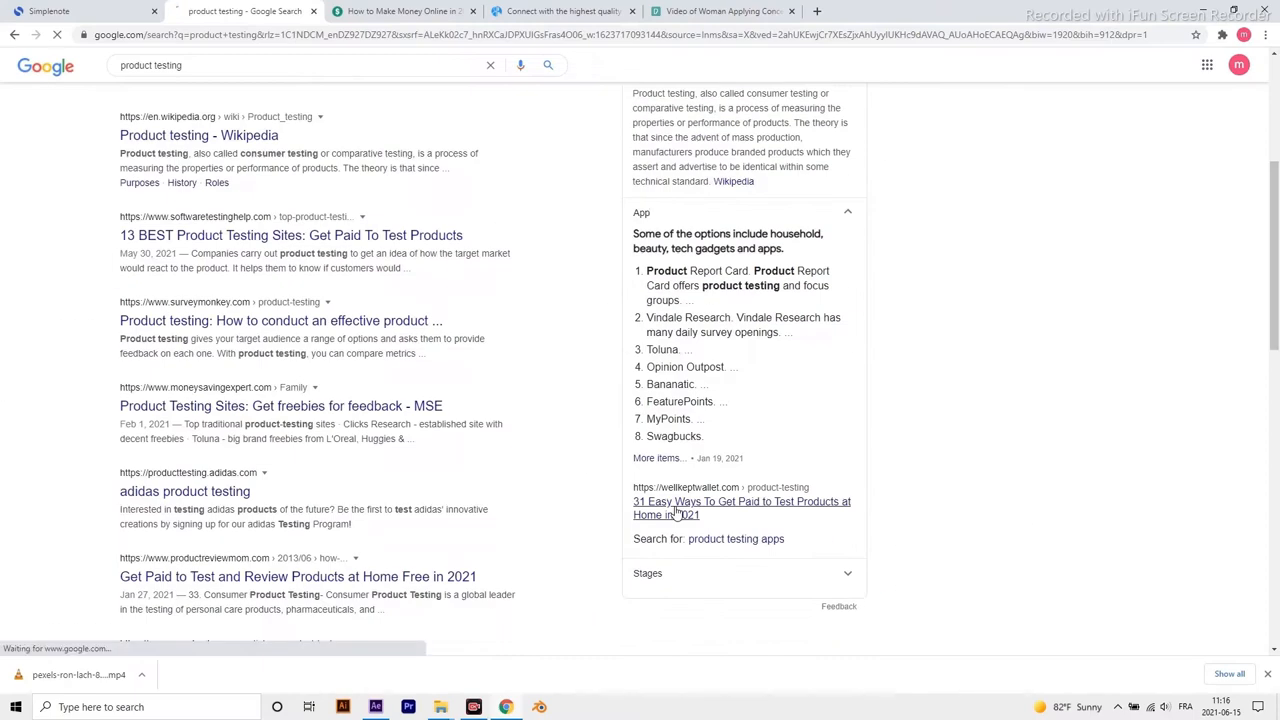
click(742, 508)
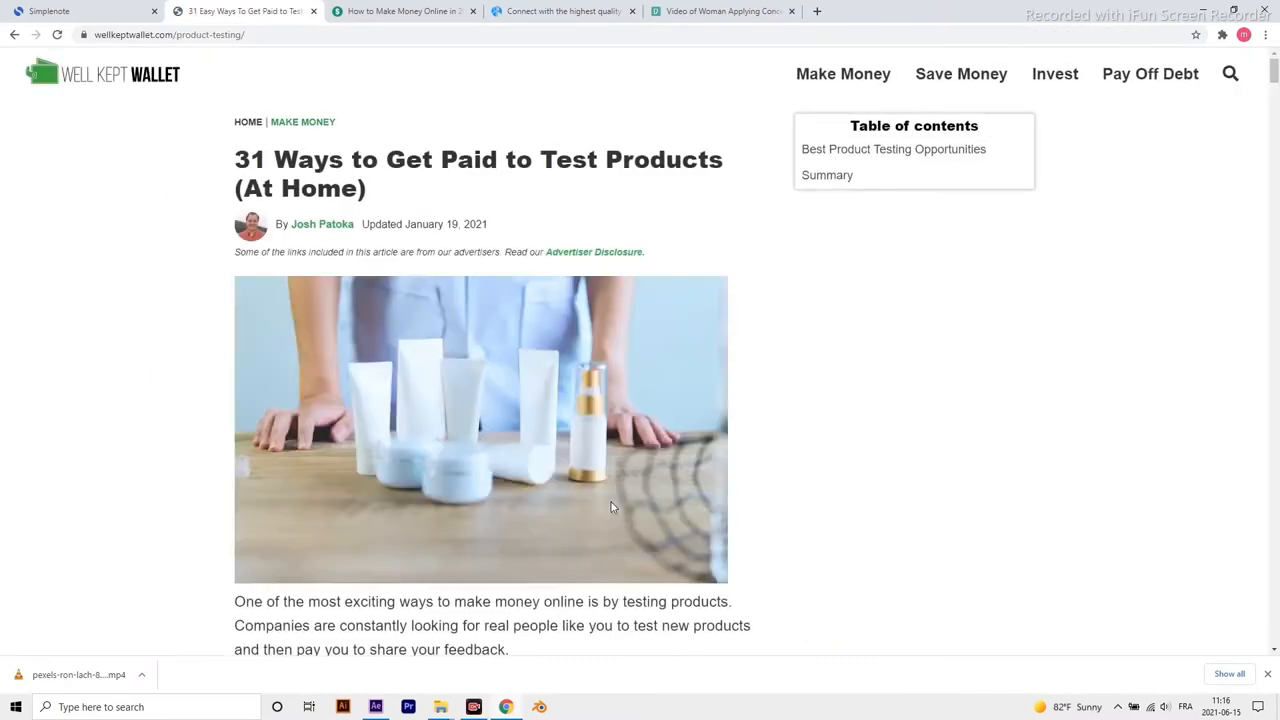
Scroll the '31 Ways to Get Paid to Test Products (At Home)' article.
scroll(down, 3)
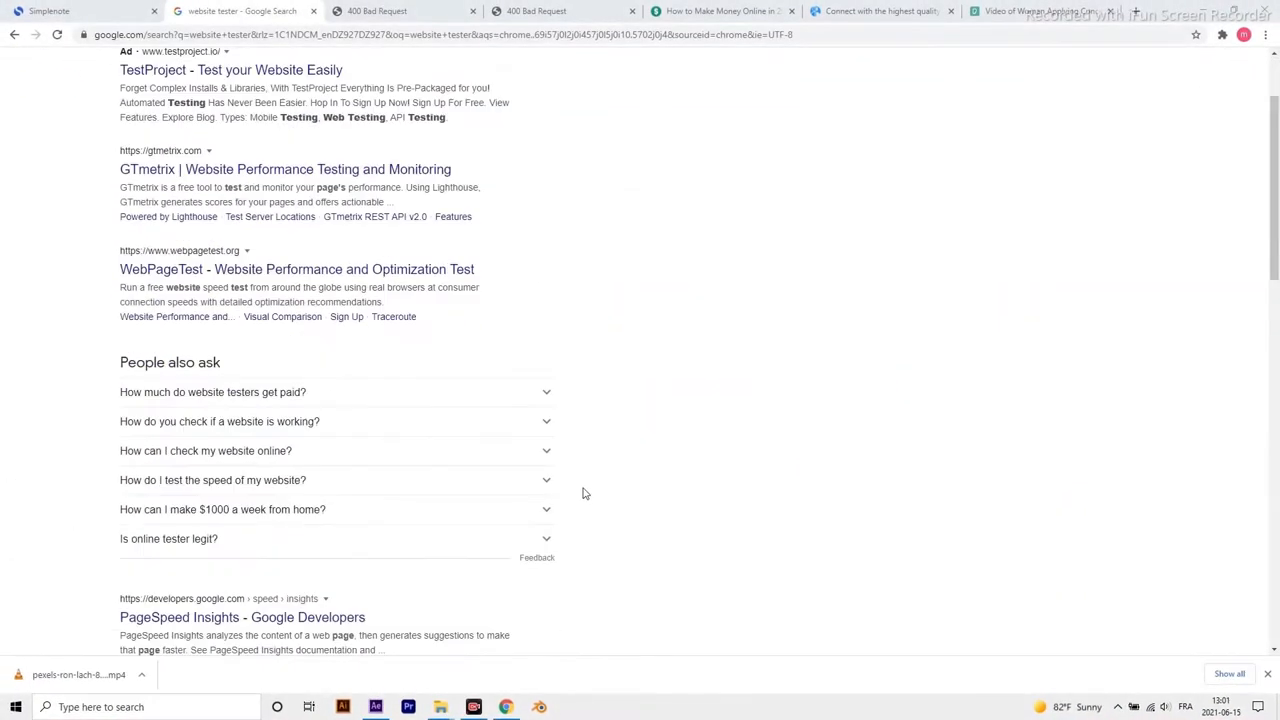
Expand 'How much do website testers get paid?' and open ZipRecruiter's salary result.
scroll(down, 3)
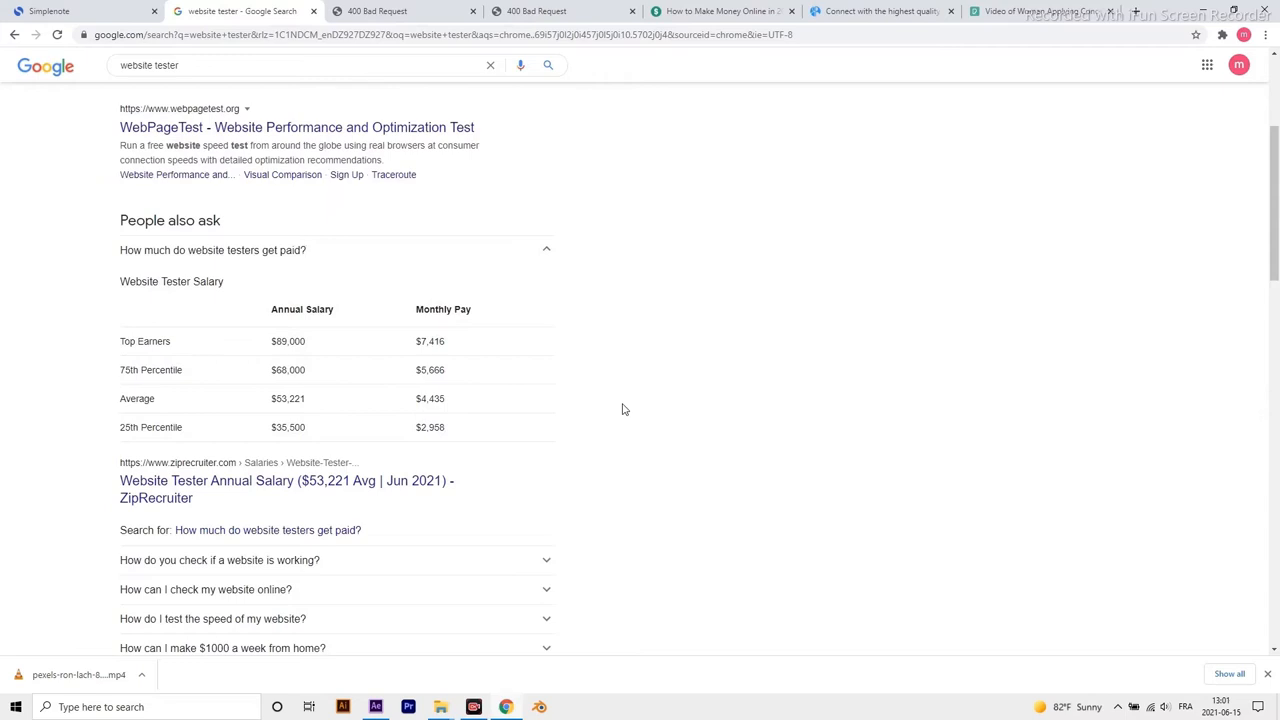
scroll(down, 3)
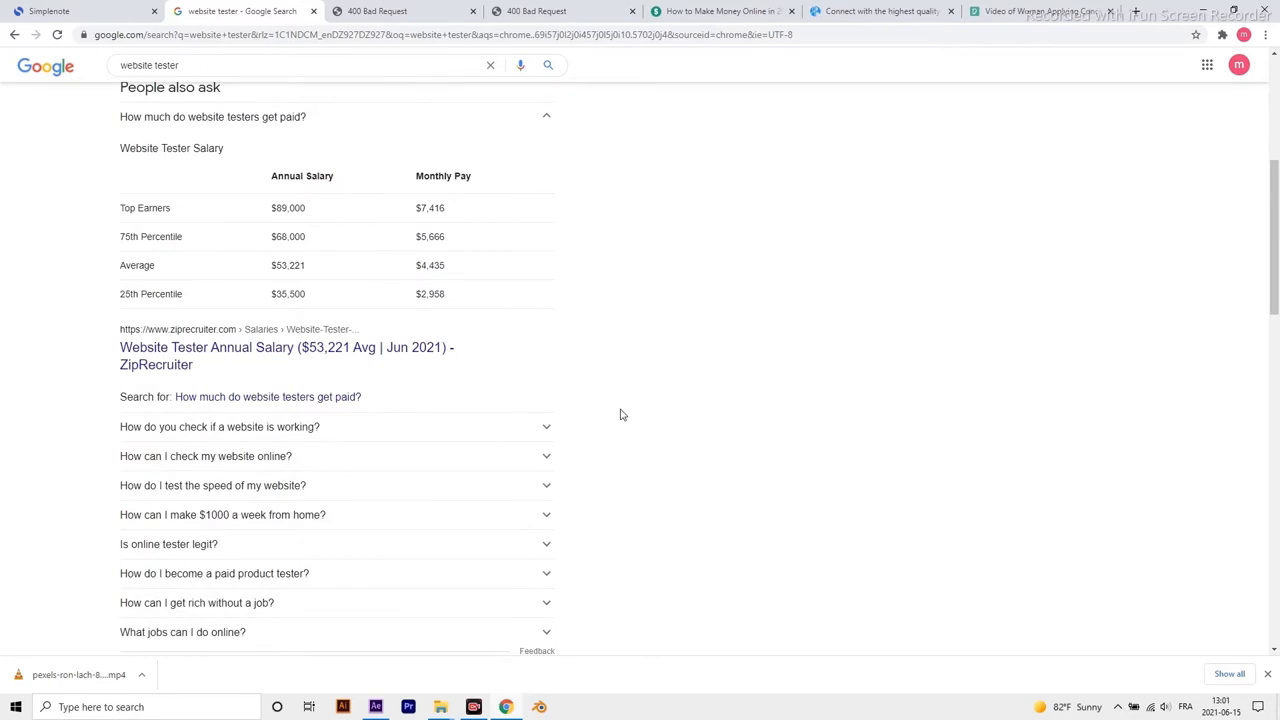
click(307, 116)
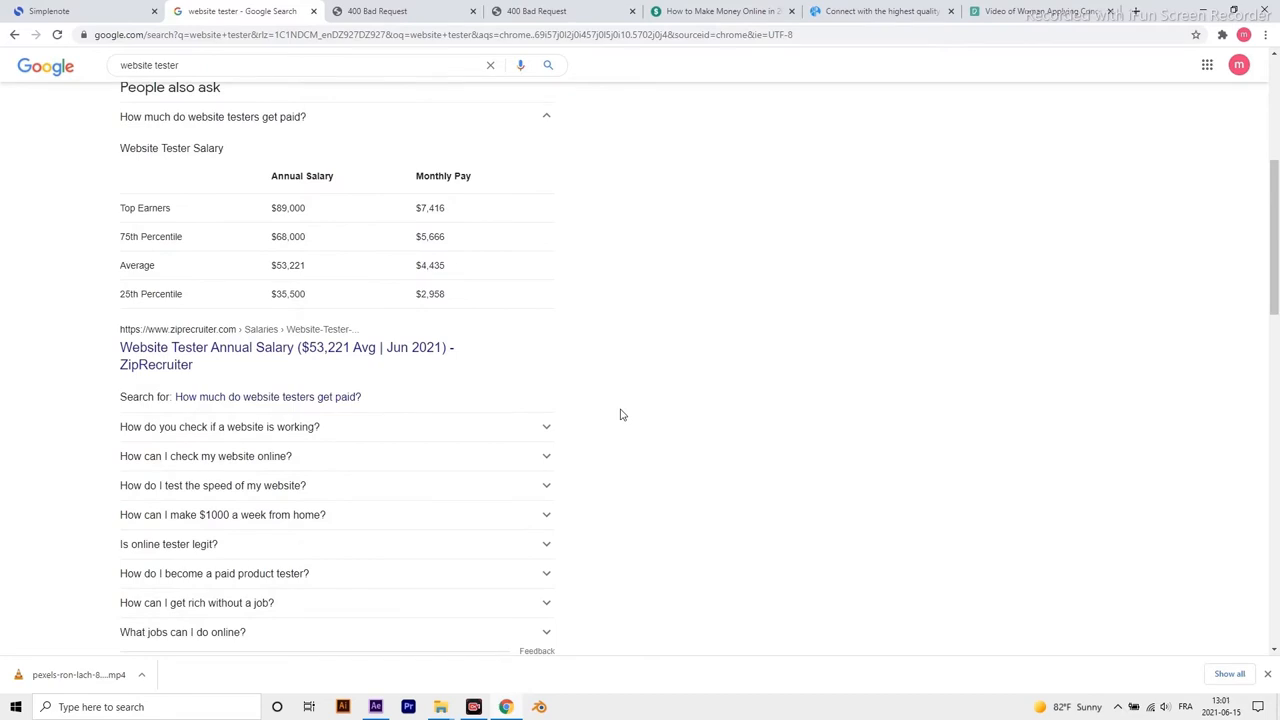
mouse_move(490, 383)
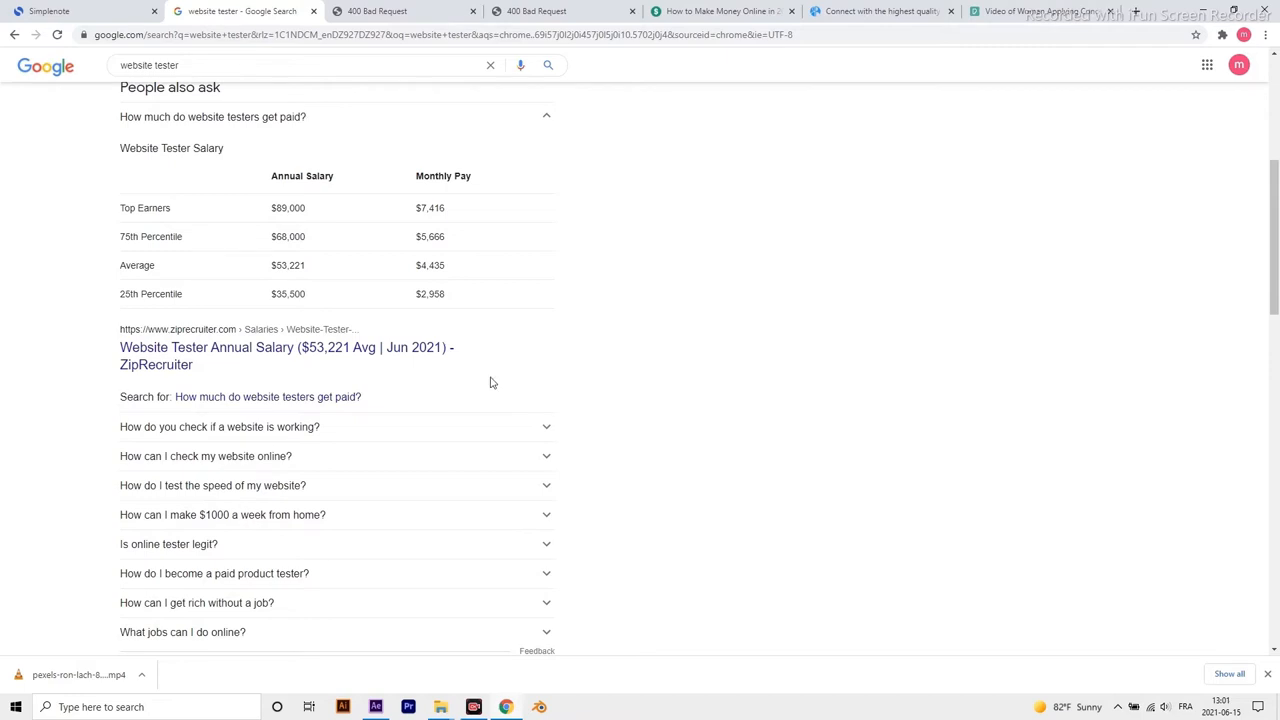
click(286, 347)
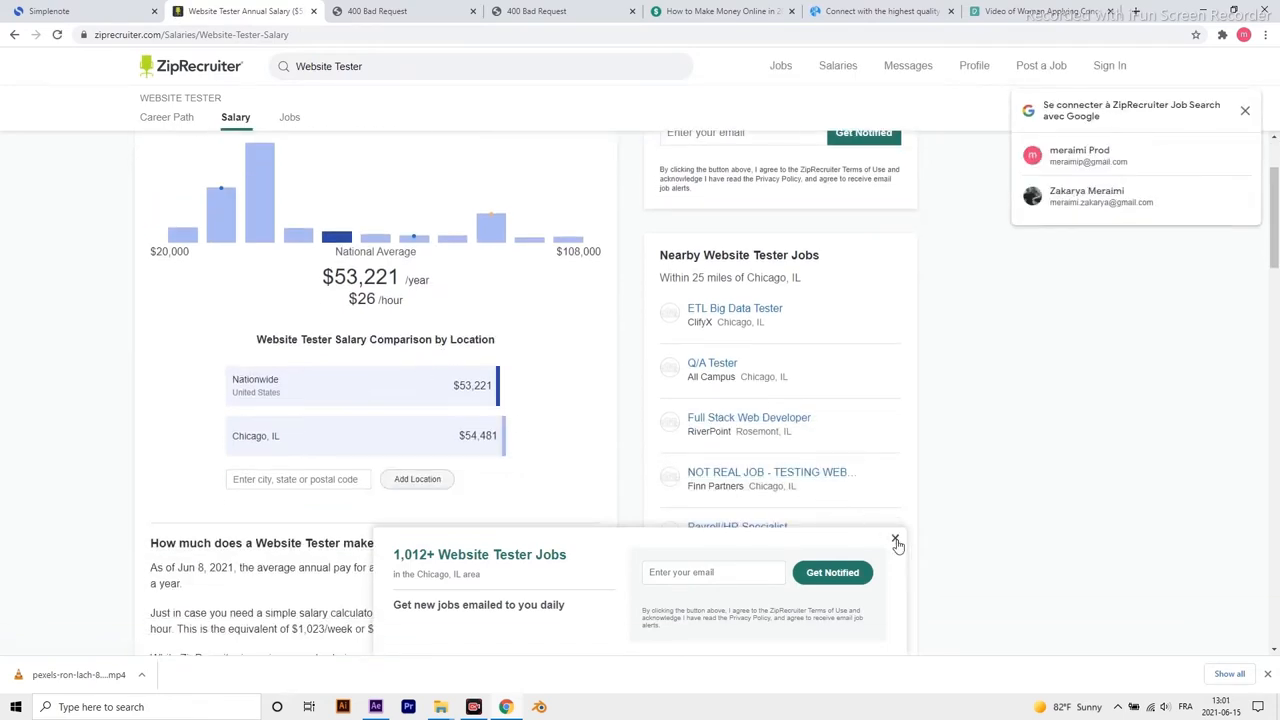
Dismiss the Get Notified popup and scroll the Website Tester salary page down and back.
click(897, 540)
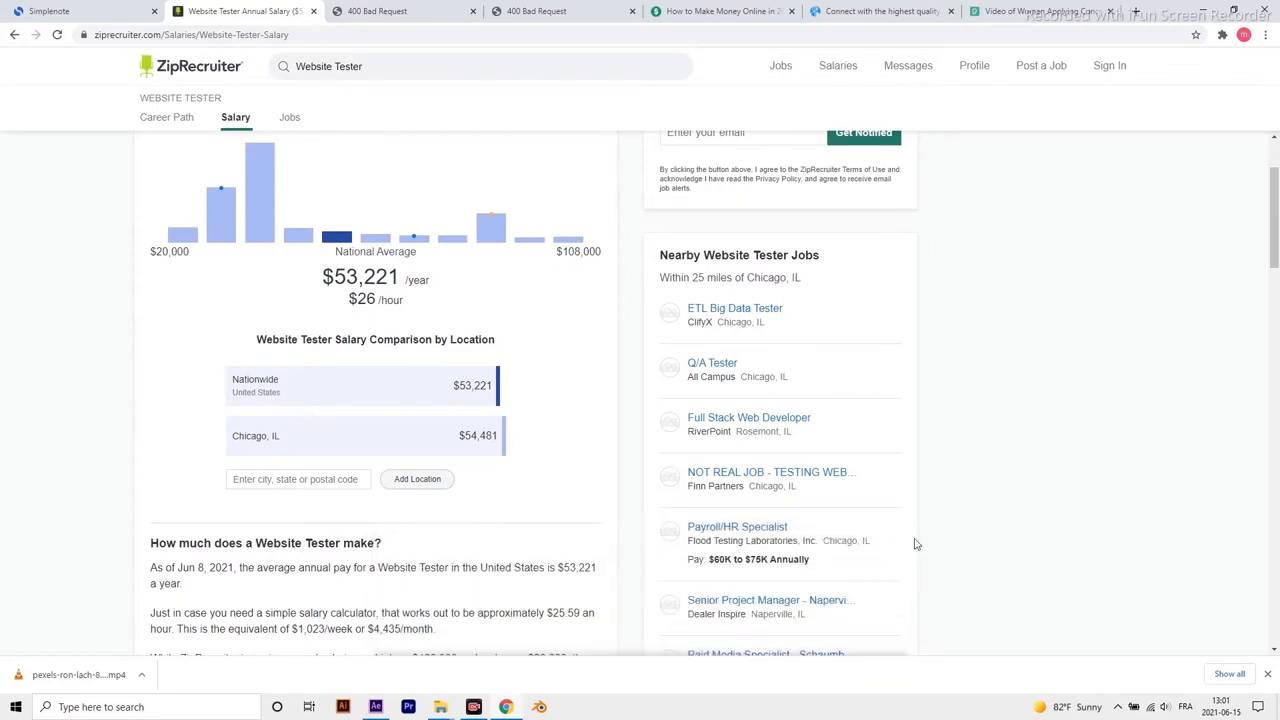
scroll(up, 3)
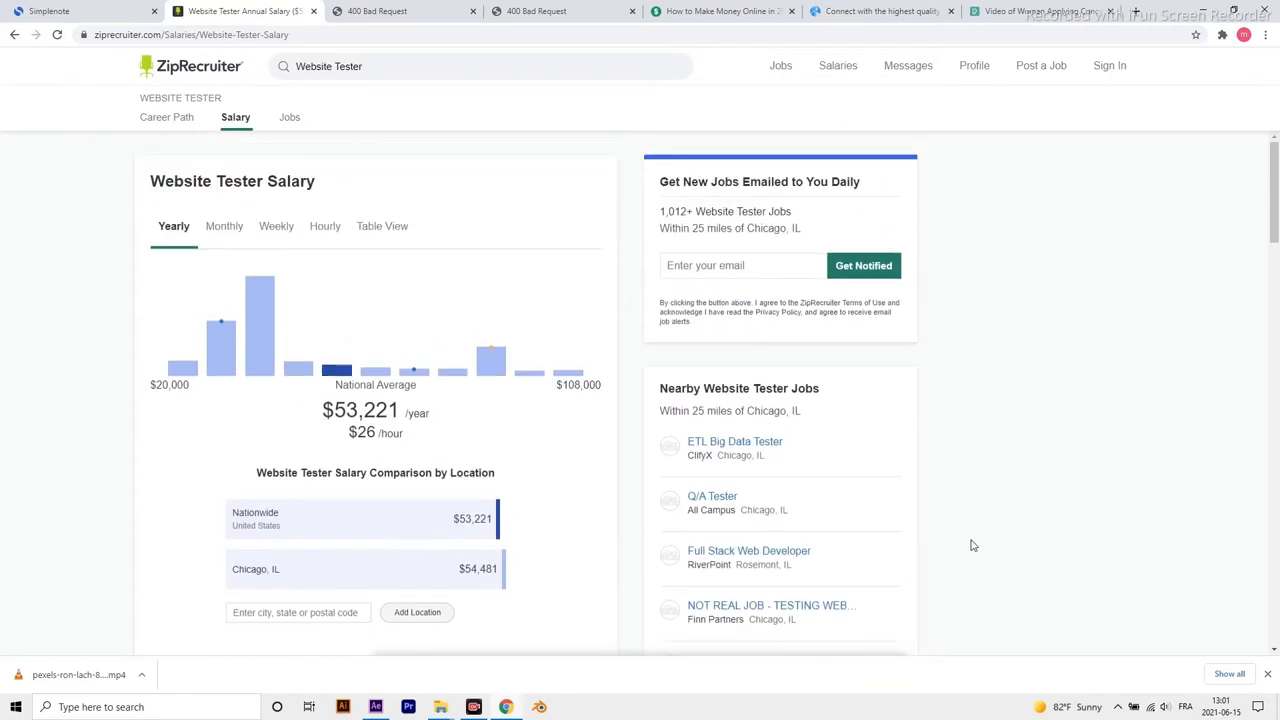
scroll(down, 3)
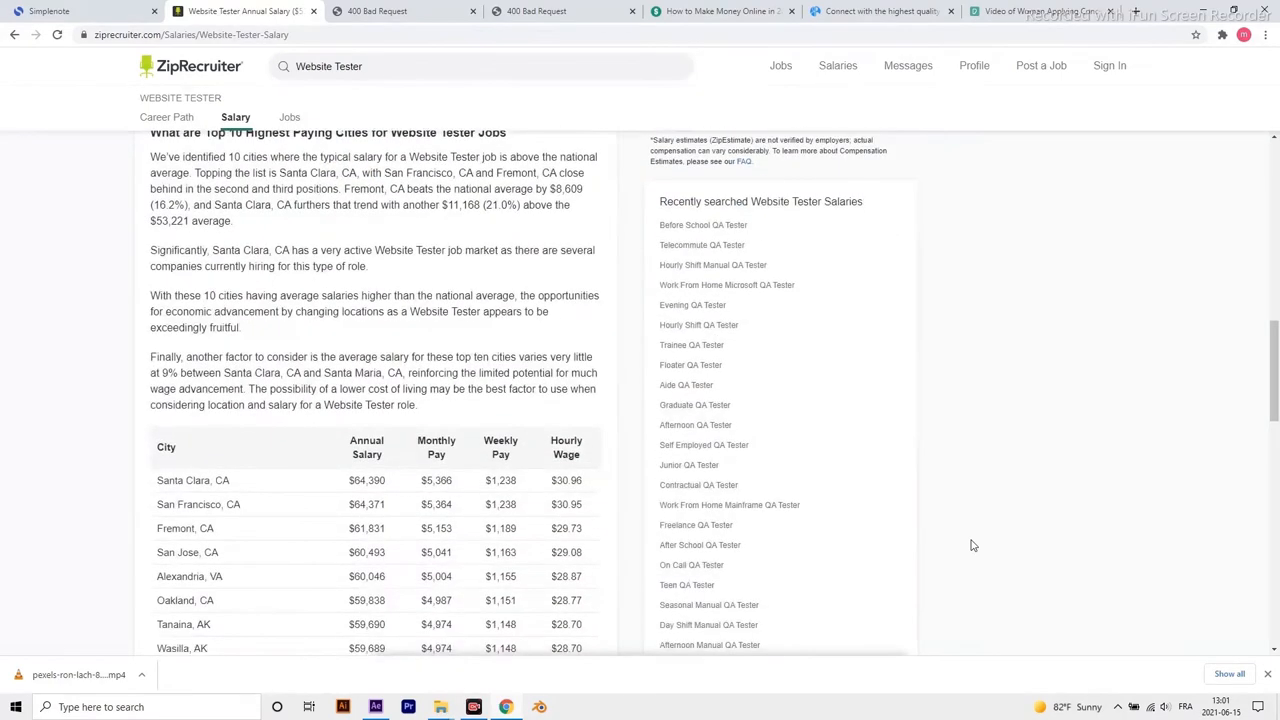
scroll(down, 3)
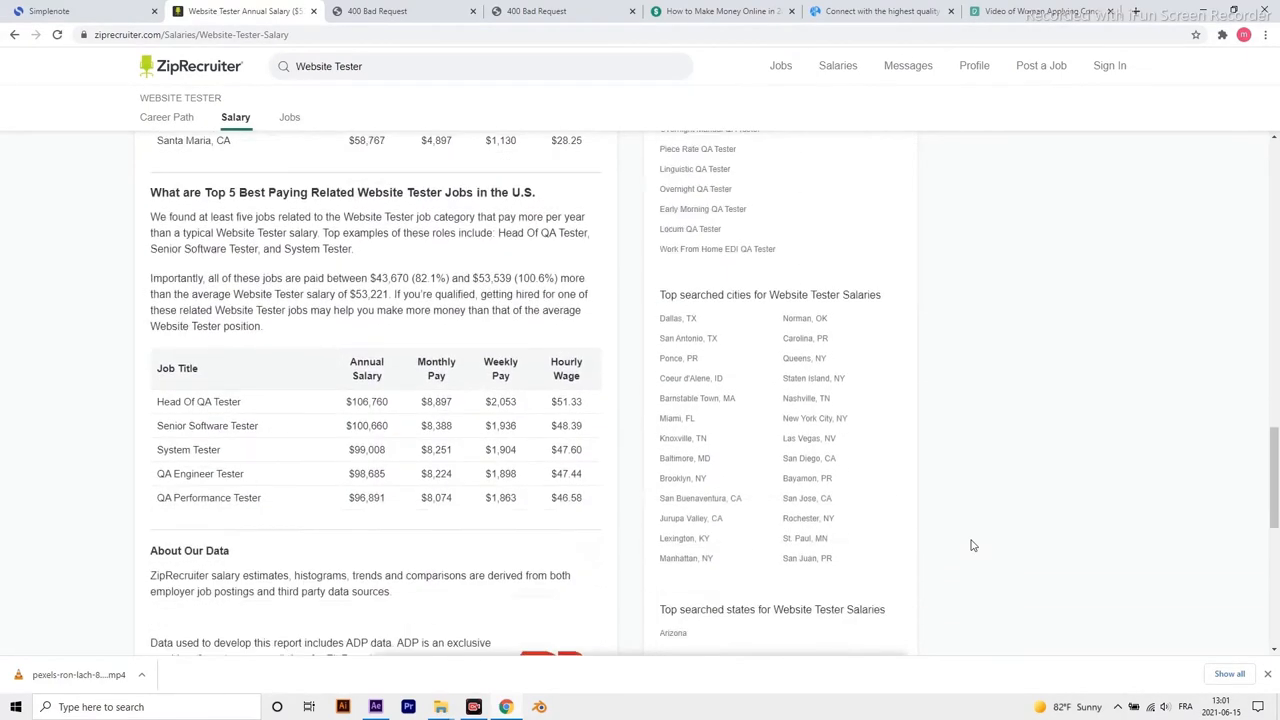
scroll(down, 3)
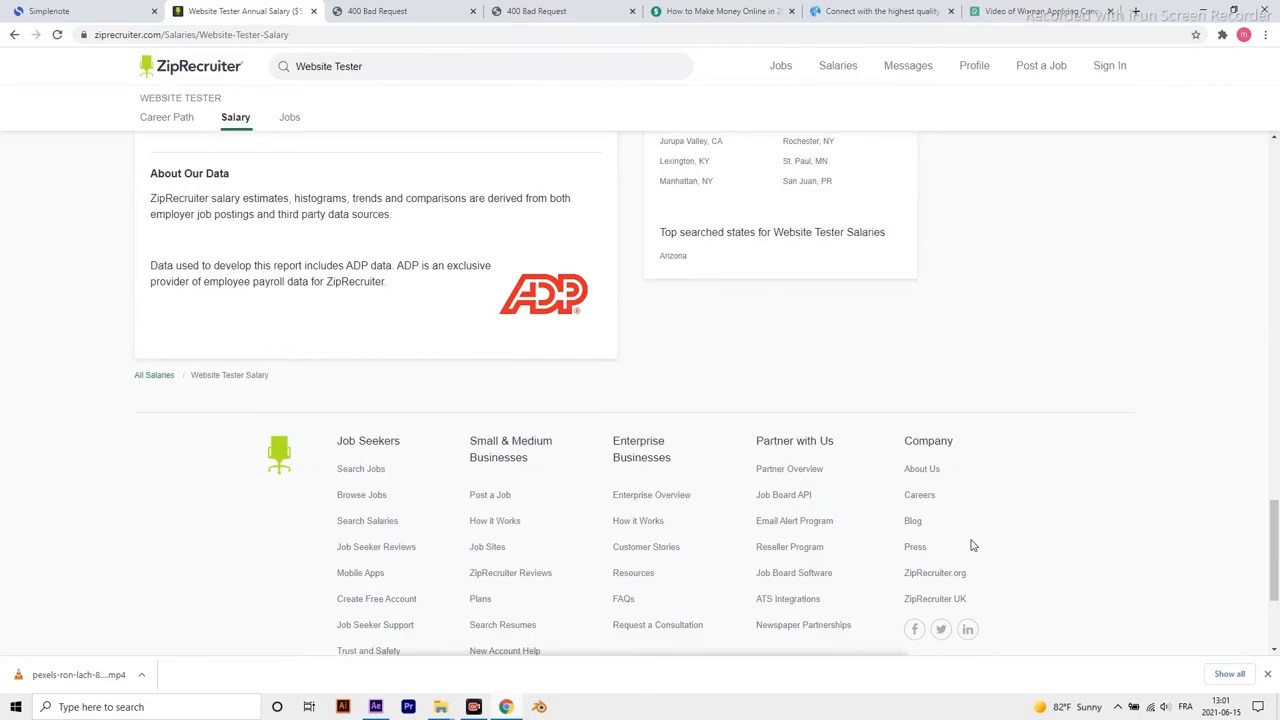
scroll(up, 3)
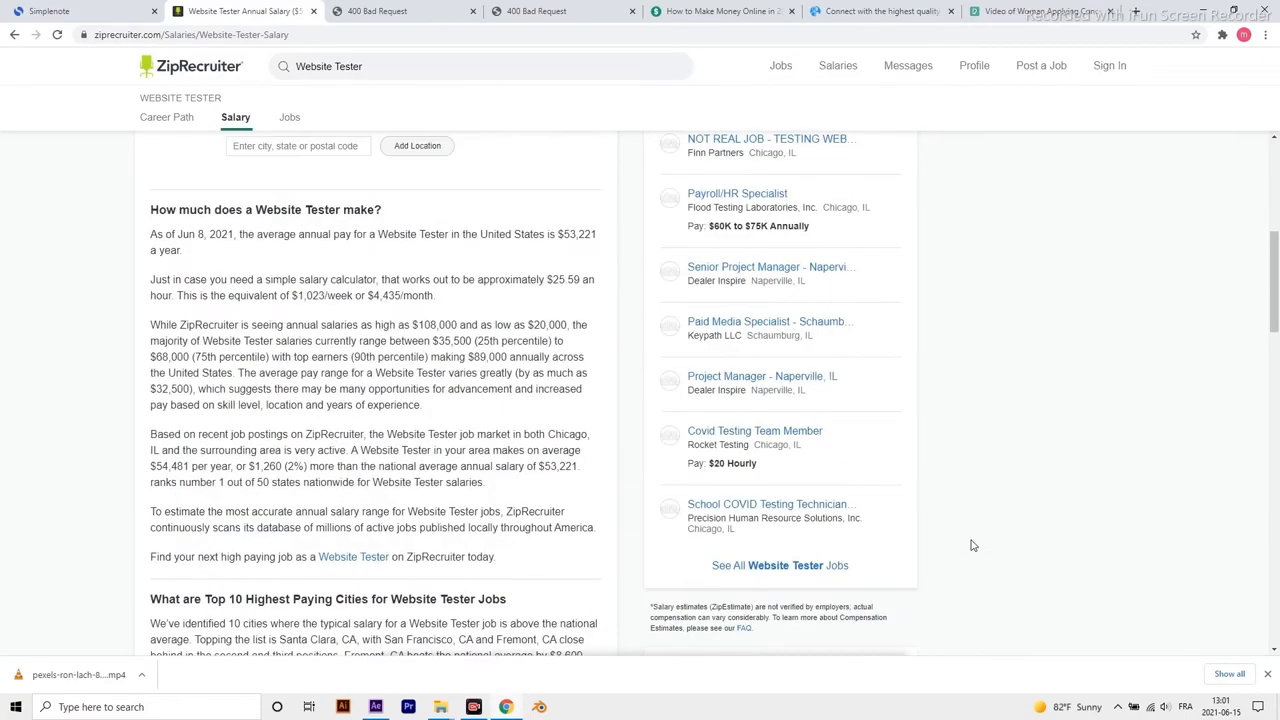
scroll(up, 3)
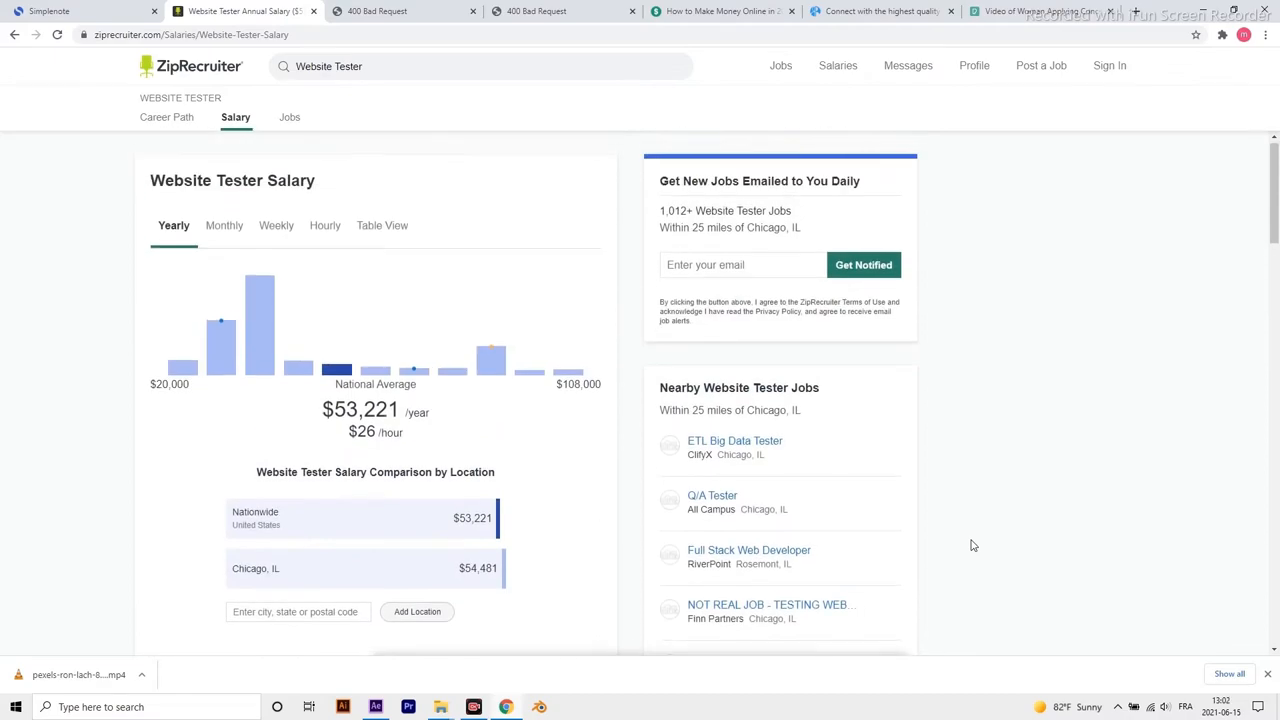
click(403, 12)
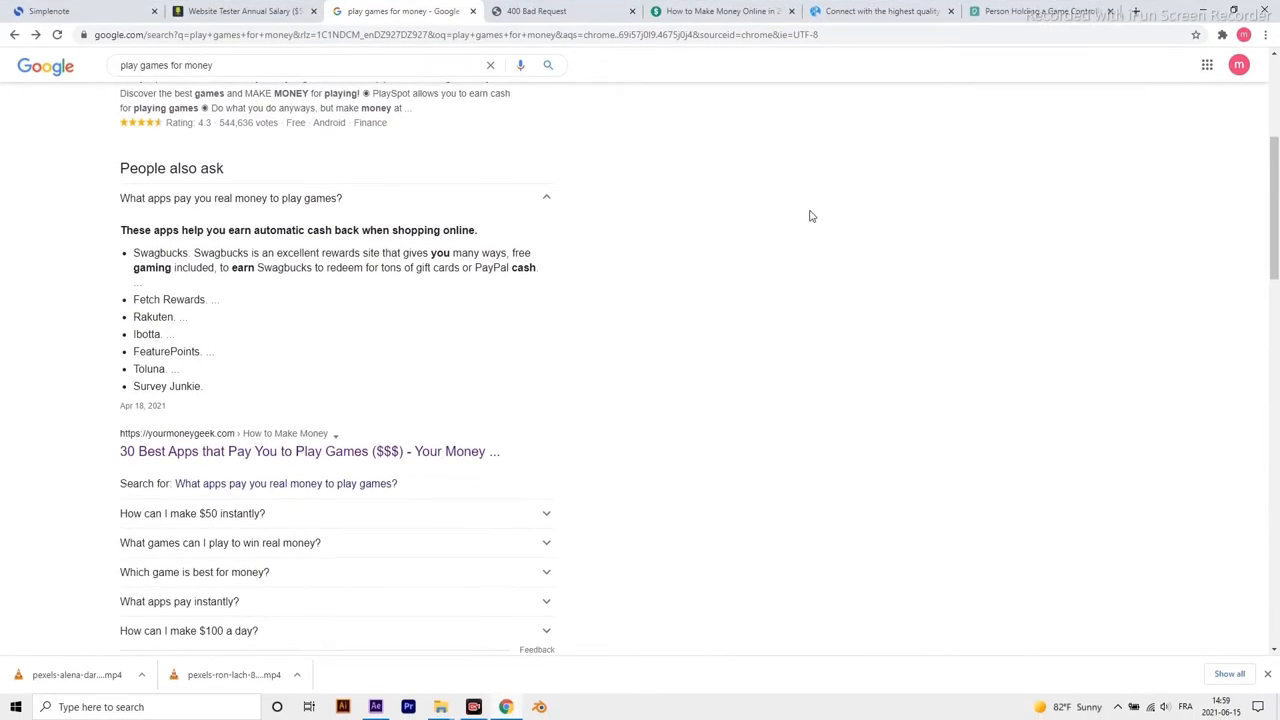
Open the yourmoneygeek.com result '30 Best Apps that Pay You to Play Games'.
click(310, 451)
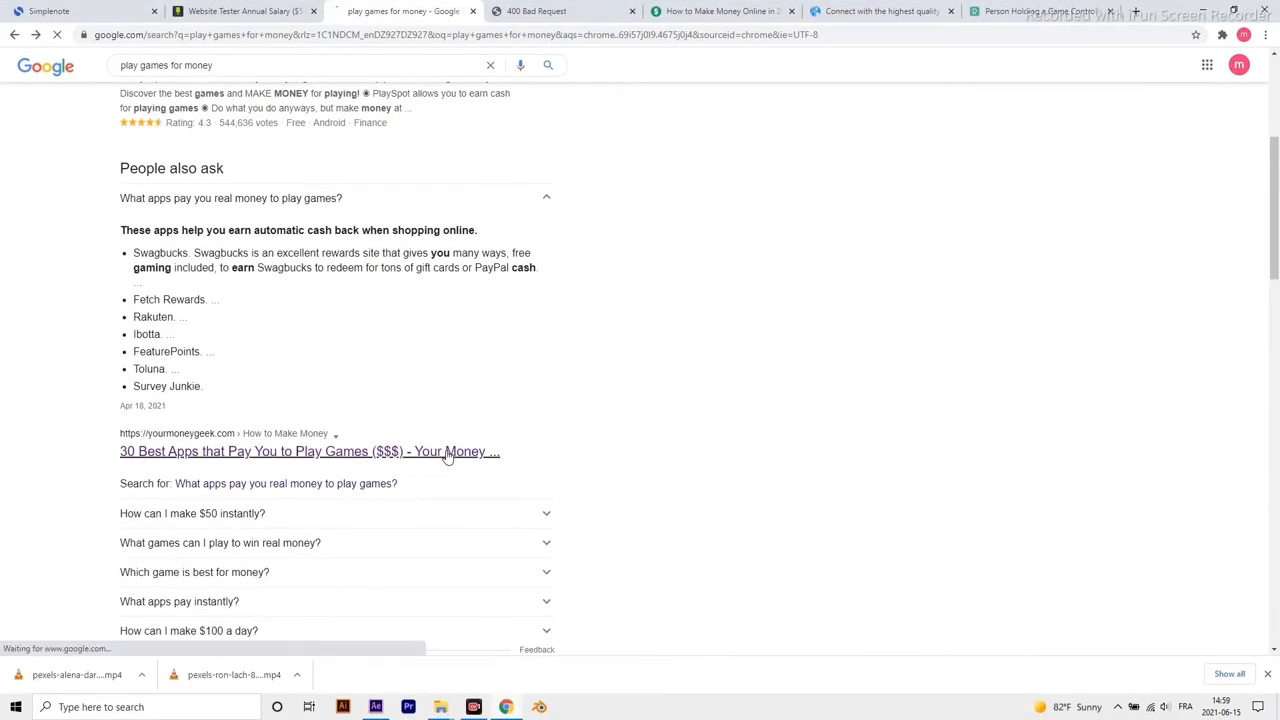
Scroll the Your Money Geek article past the intro and Table of Contents to the first app.
click(309, 451)
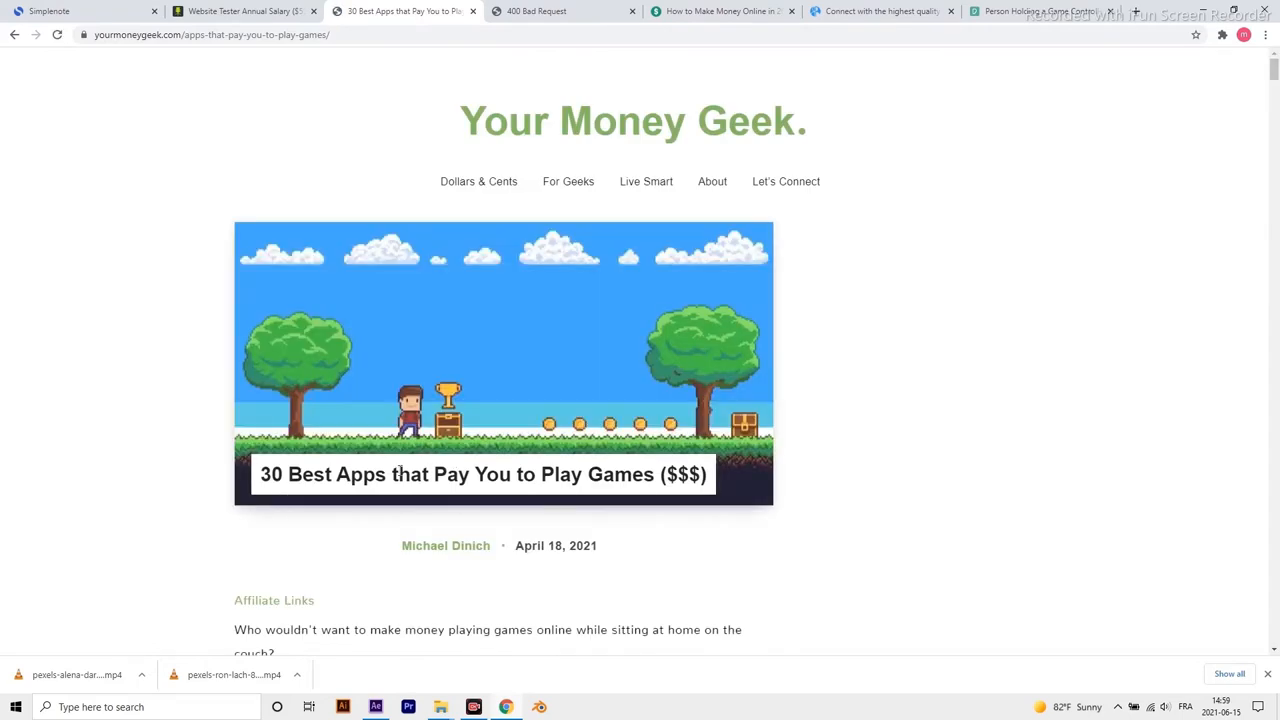
mouse_move(1035, 390)
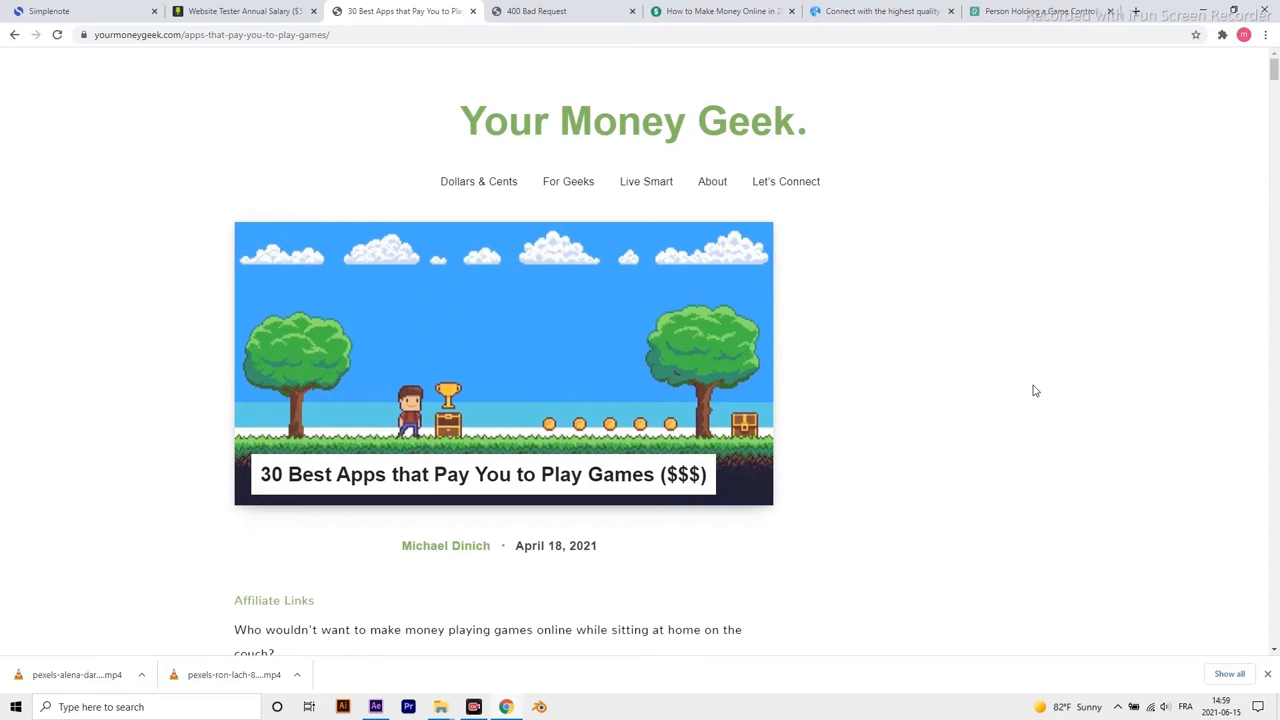
scroll(down, 3)
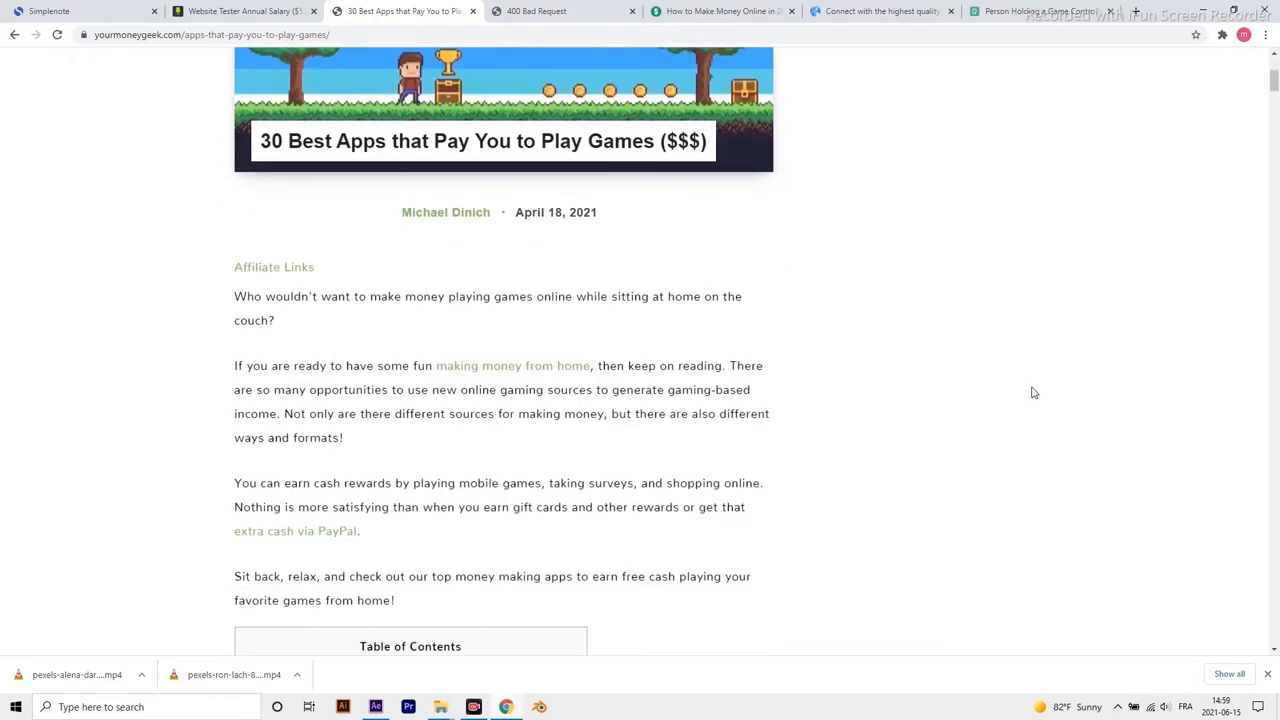
scroll(down, 3)
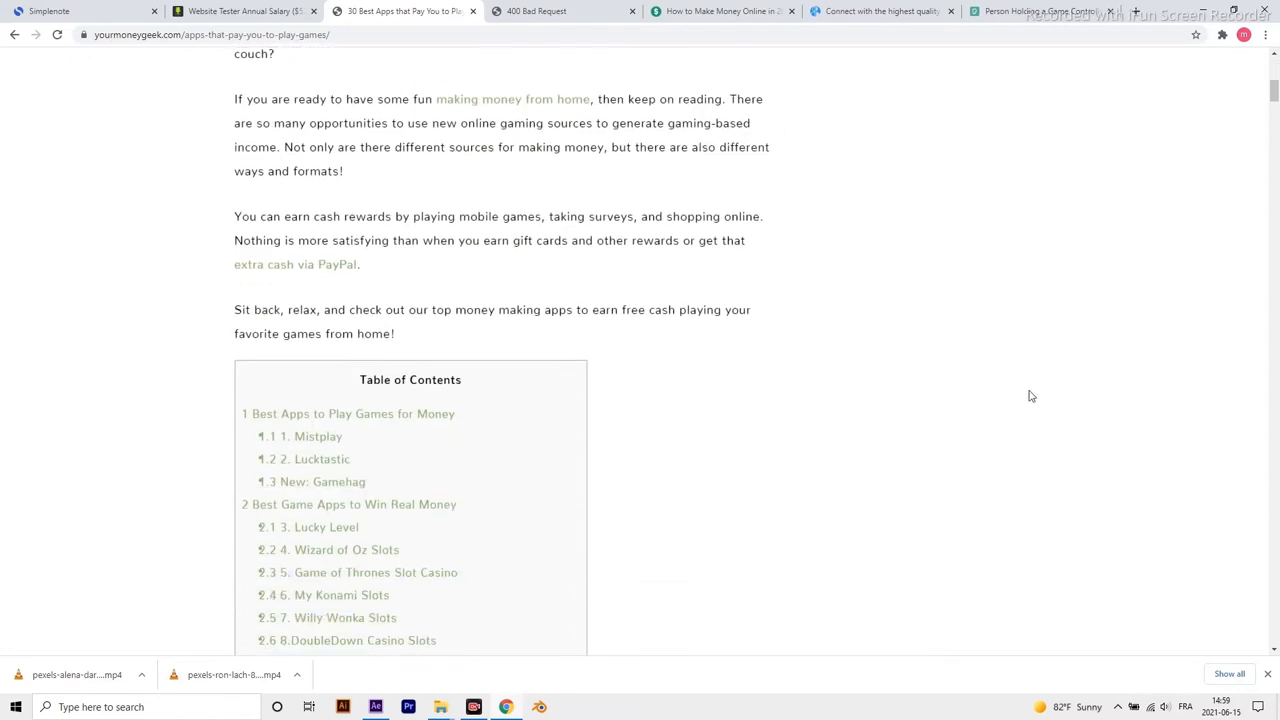
scroll(down, 3)
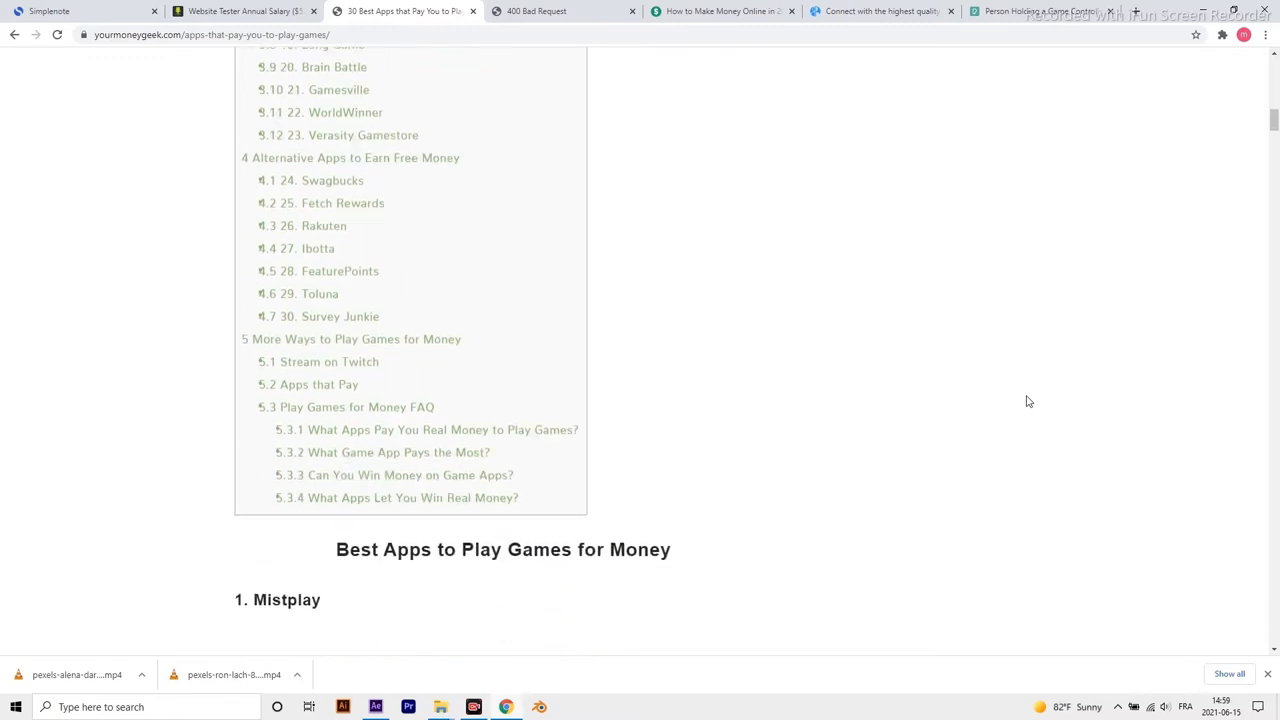
scroll(down, 3)
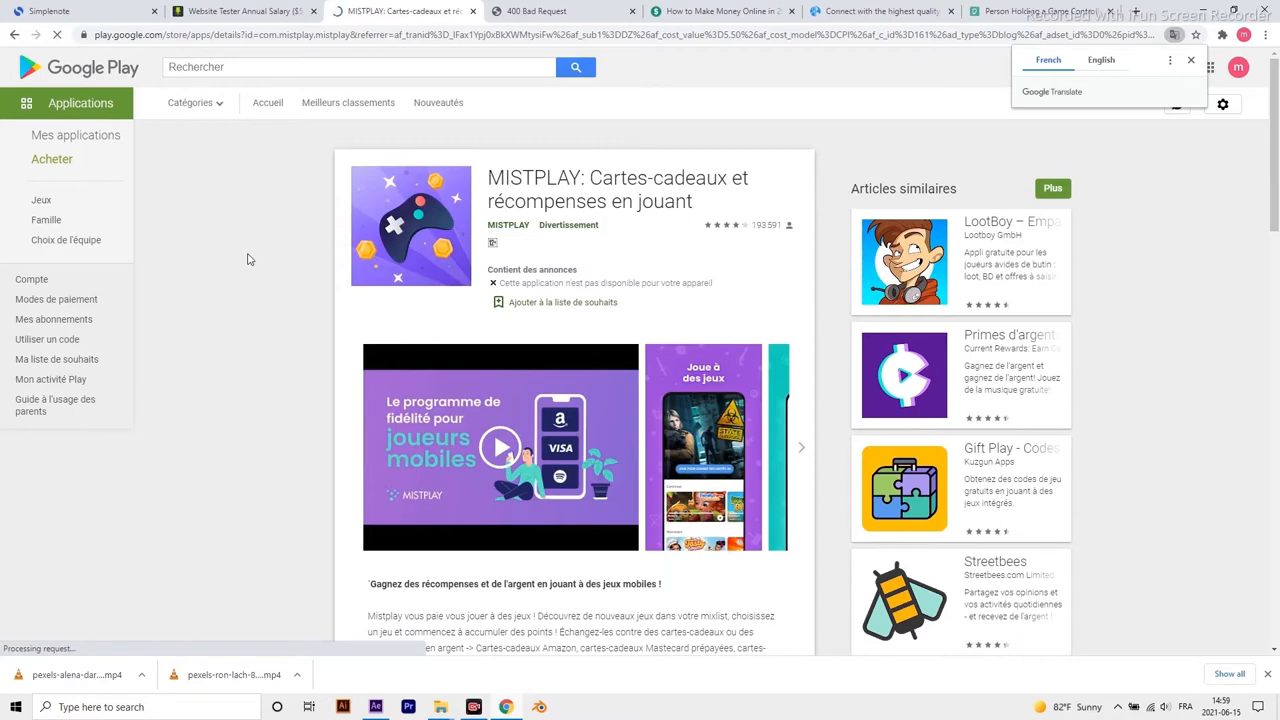
Scroll the MISTPLAY Google Play listing about gift card rewards for playing.
scroll(down, 3)
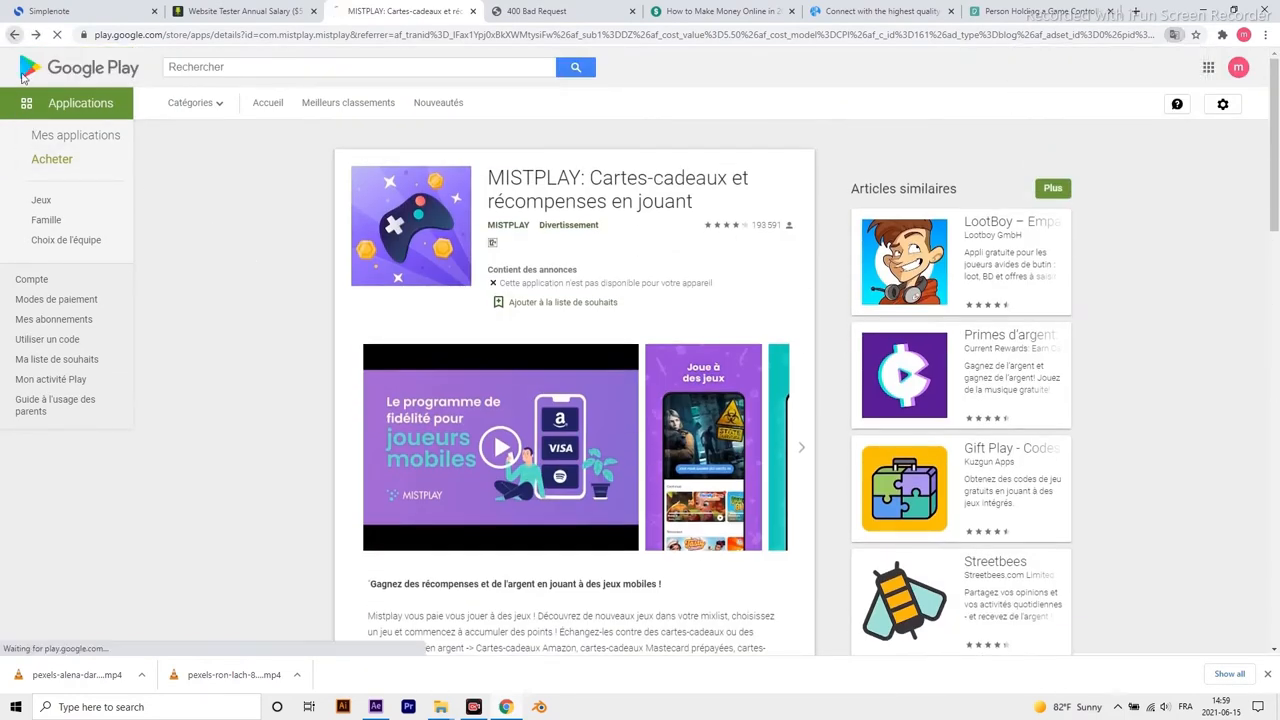
Go back to the games article and read from Lucktastic through Gamehag, Lucky Level and Wizard of Oz Slots.
click(400, 11)
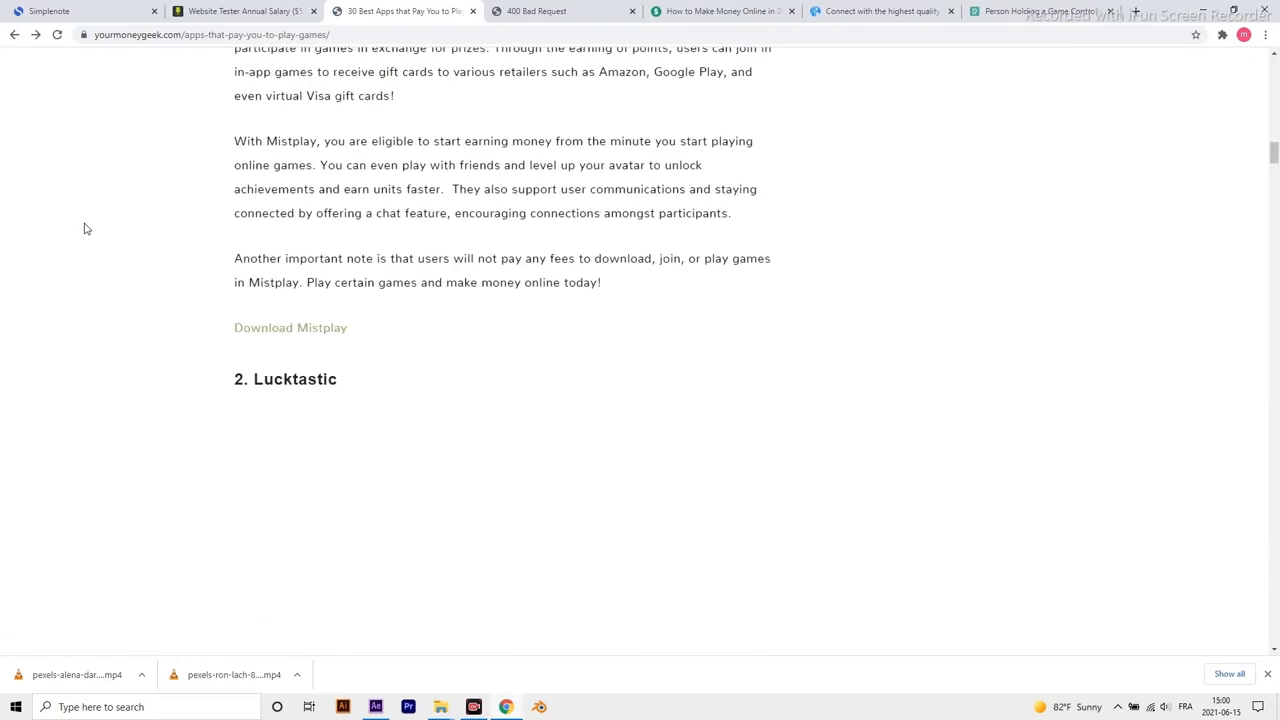
scroll(down, 3)
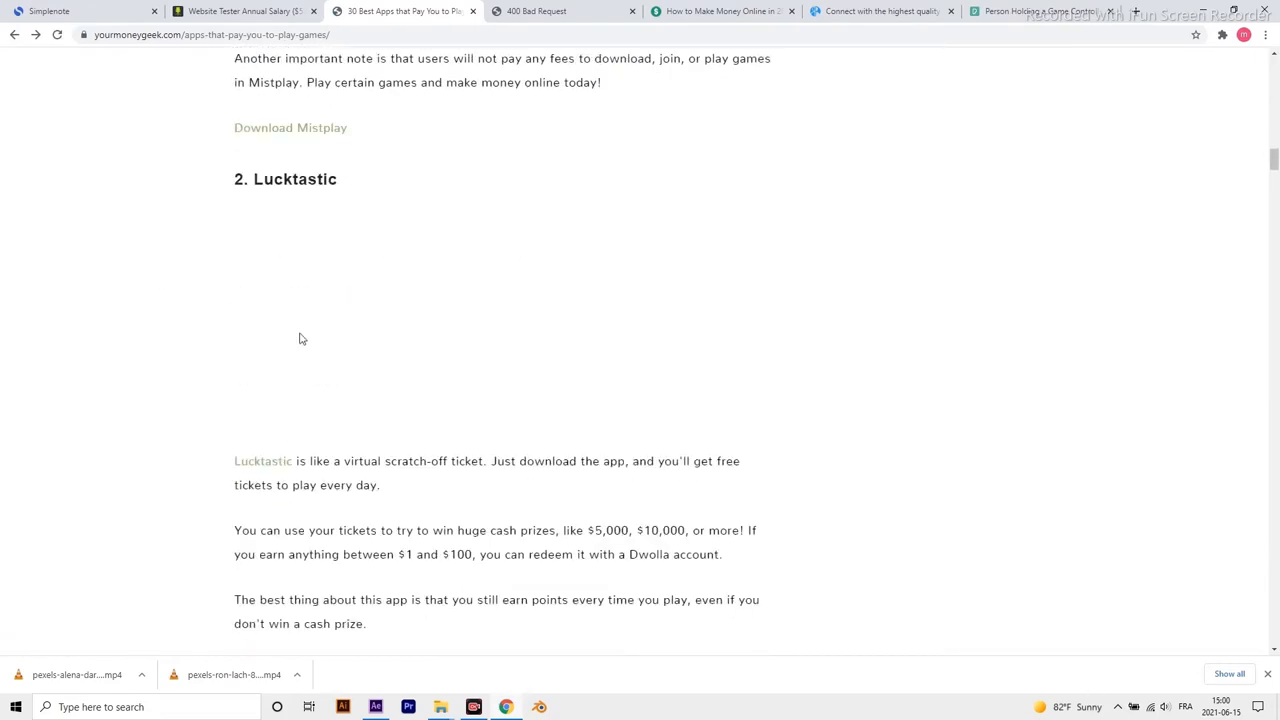
mouse_move(257, 338)
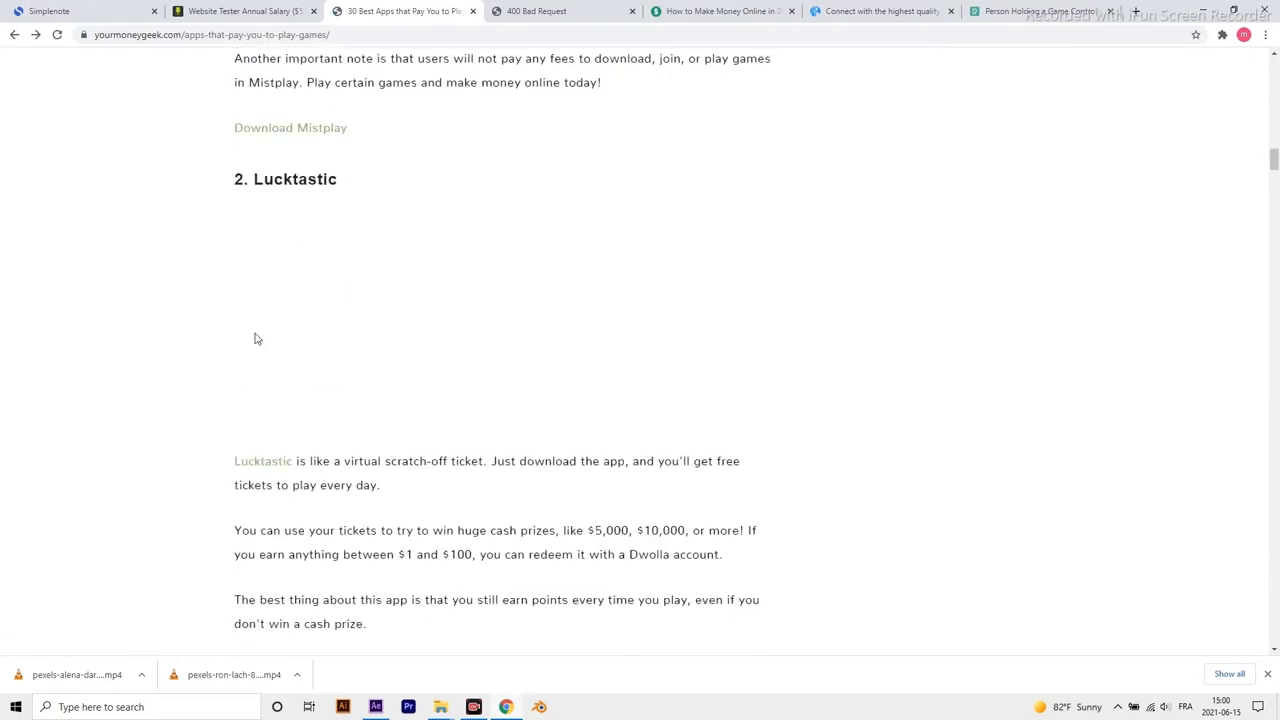
scroll(down, 3)
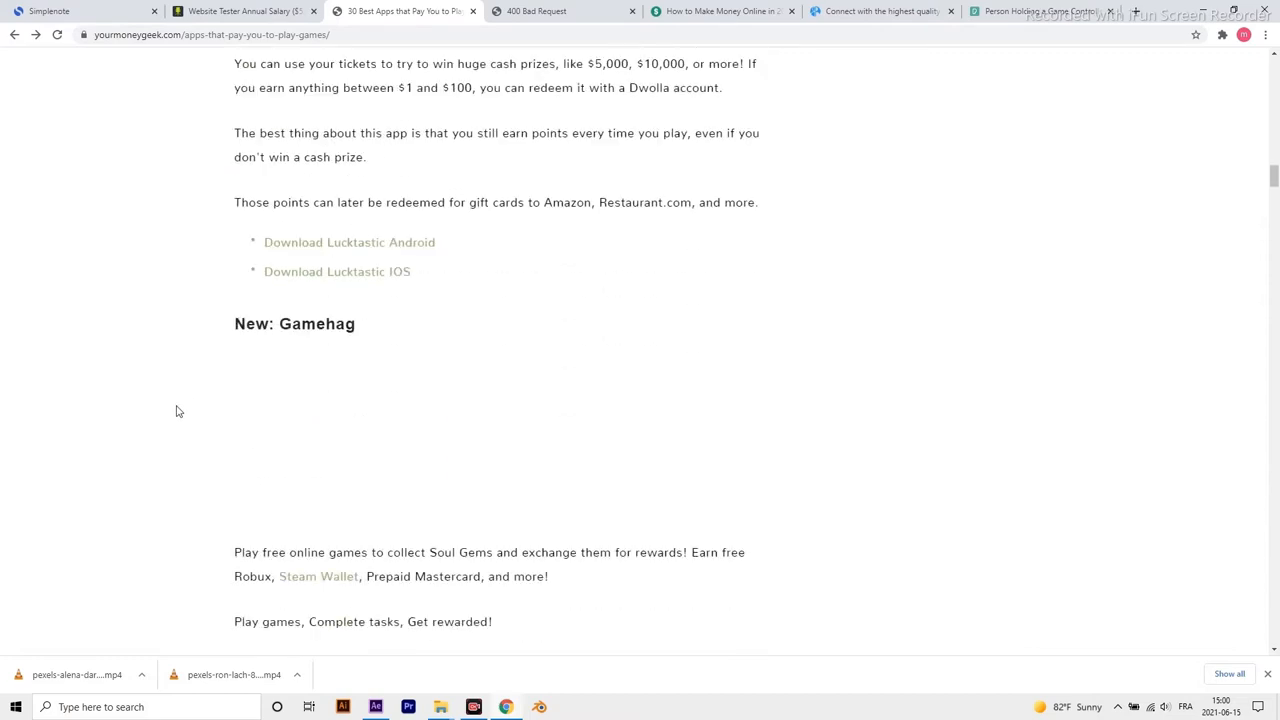
scroll(down, 3)
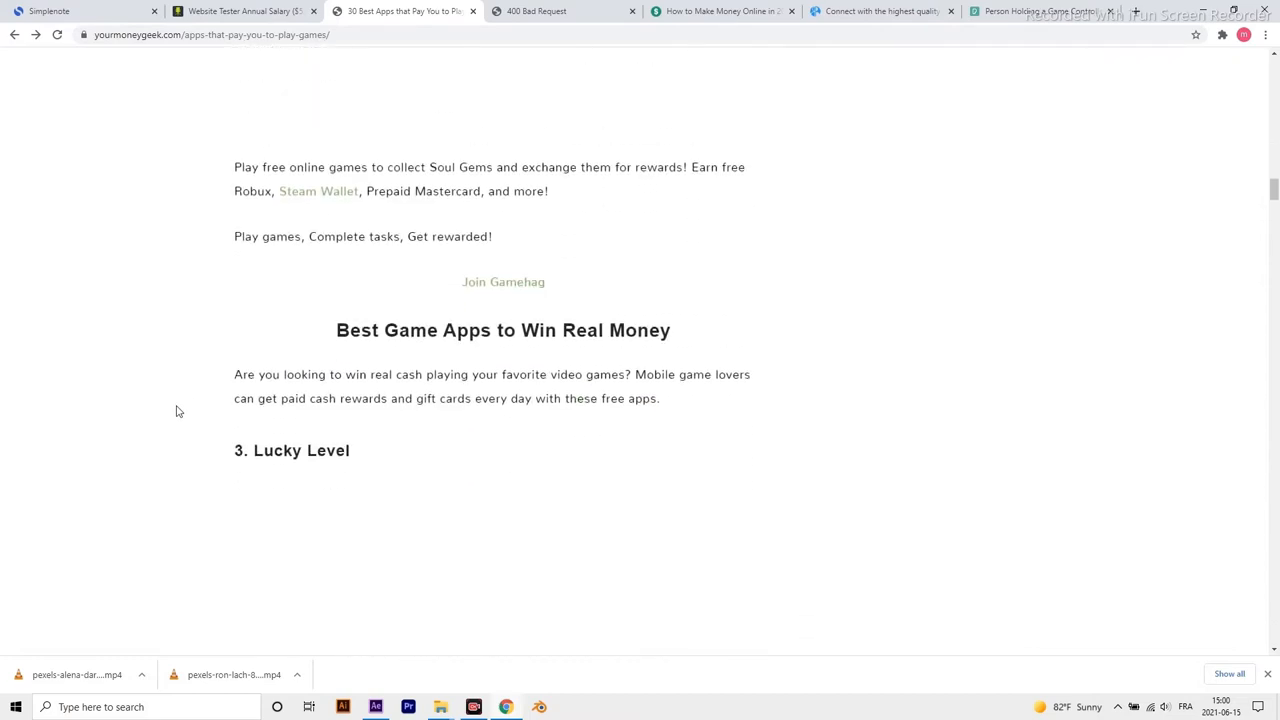
scroll(down, 3)
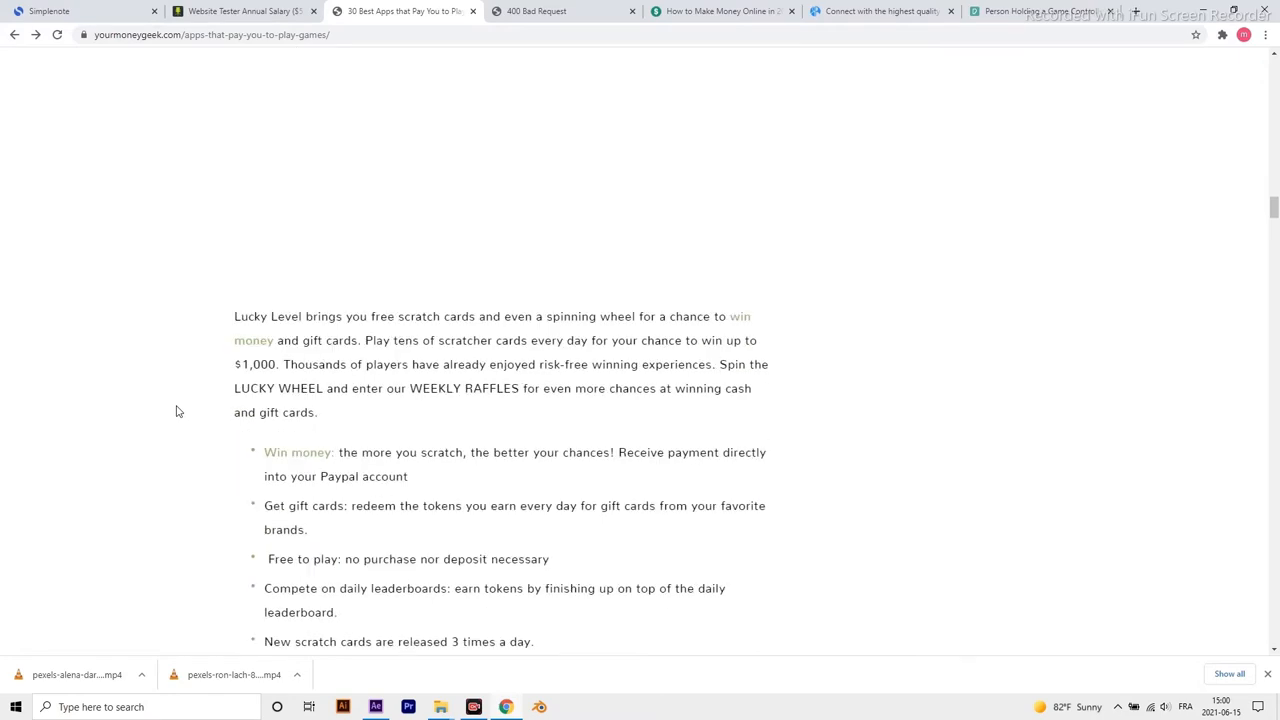
scroll(down, 3)
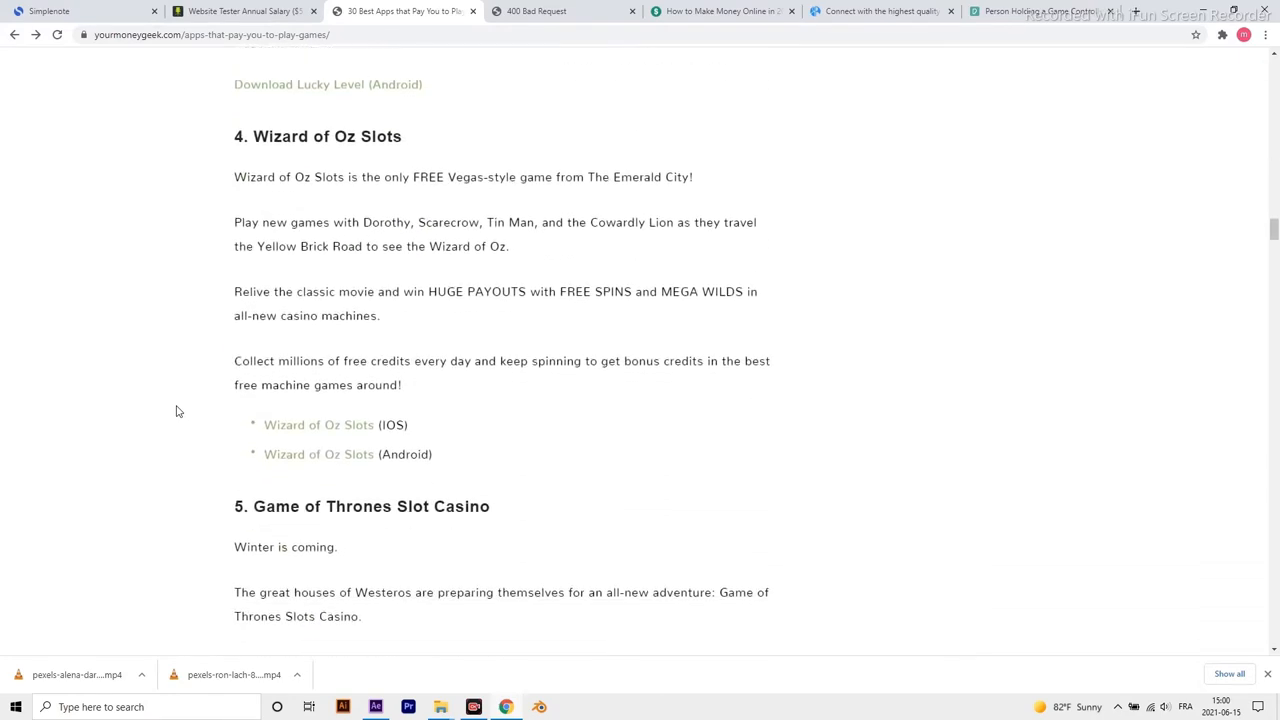
scroll(down, 3)
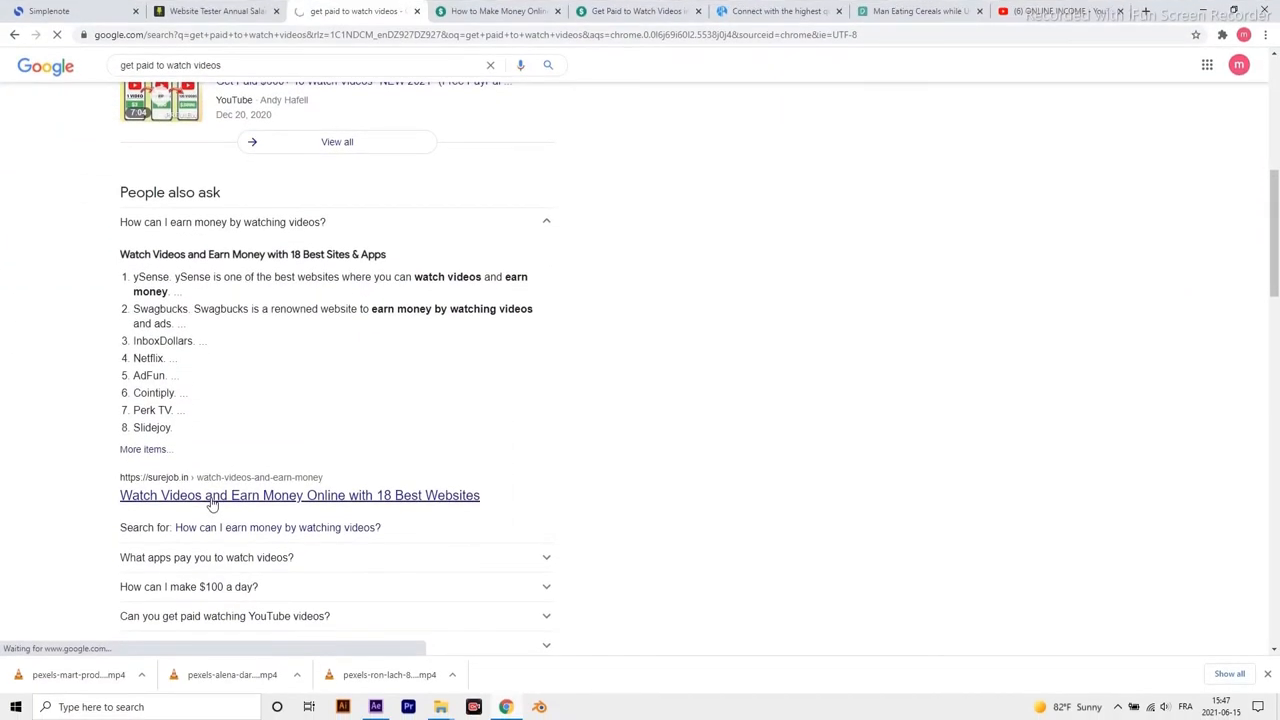
Open the 'Watch Videos and Earn Money Online with 18 Best Websites' result.
click(299, 495)
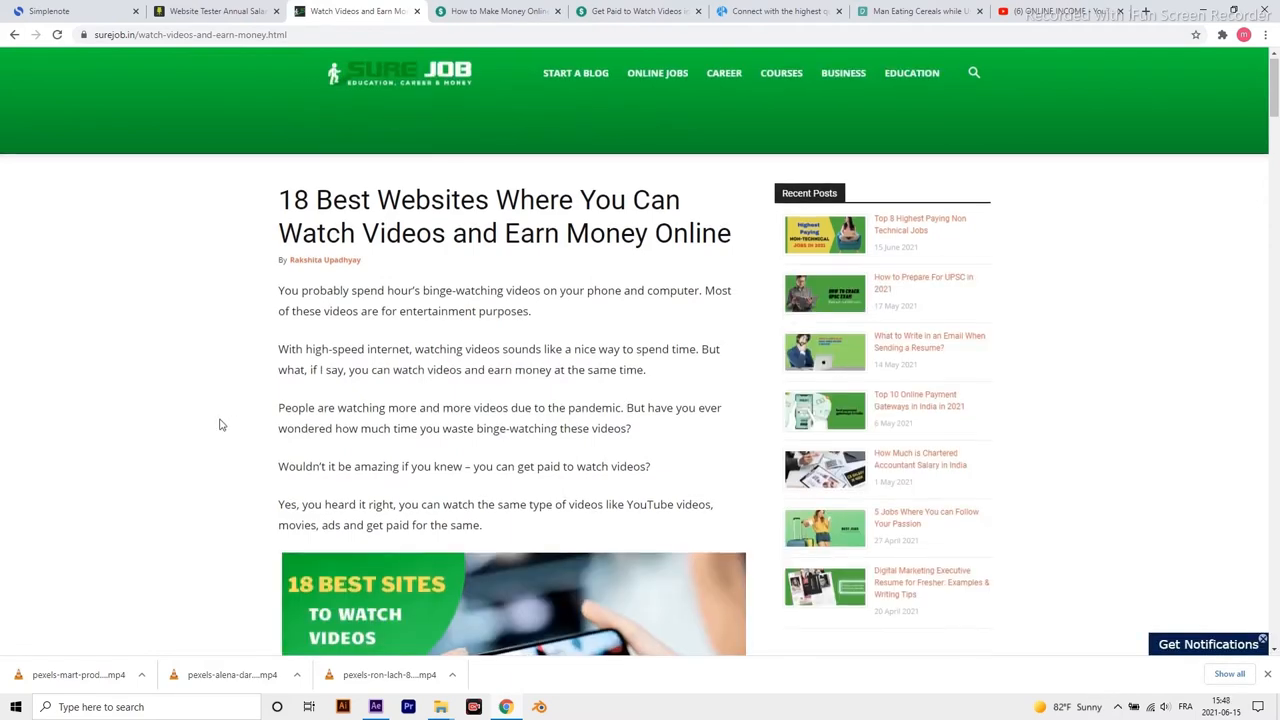
Scroll the SureJob list, highlighting the ySense, Swagbucks, Netflix and AdFun site names.
scroll(down, 3)
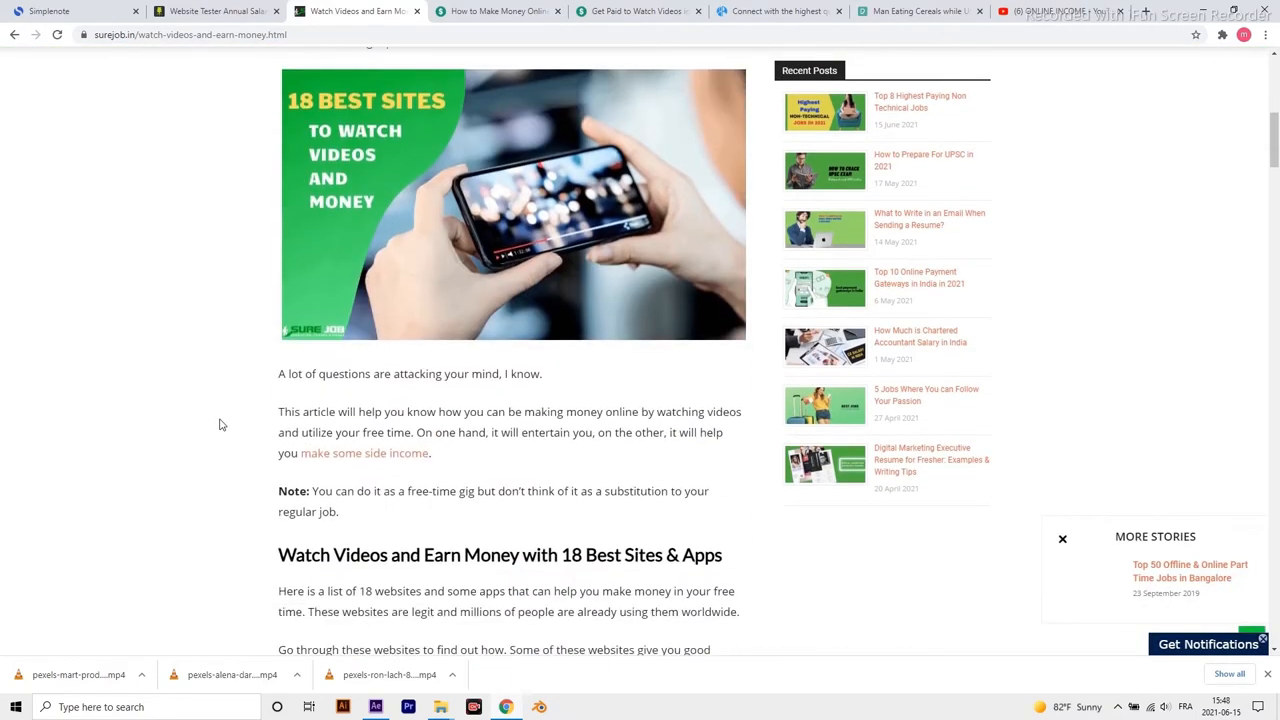
scroll(down, 3)
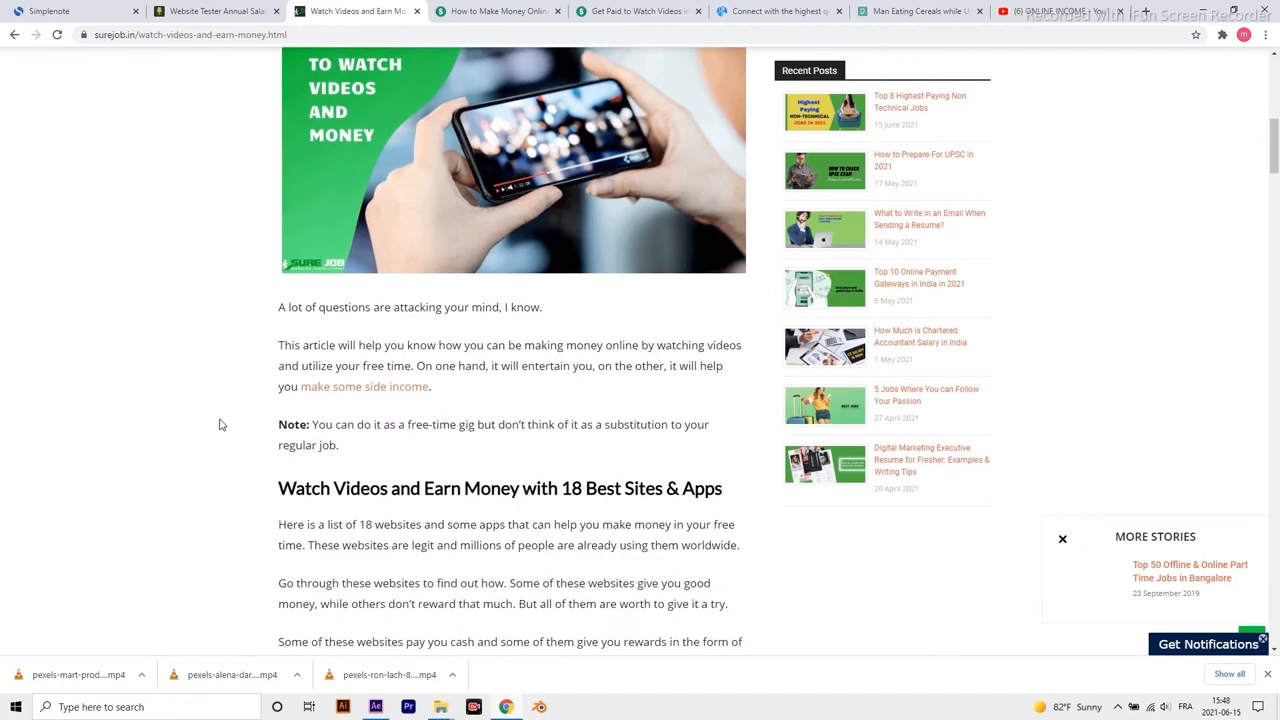
scroll(down, 3)
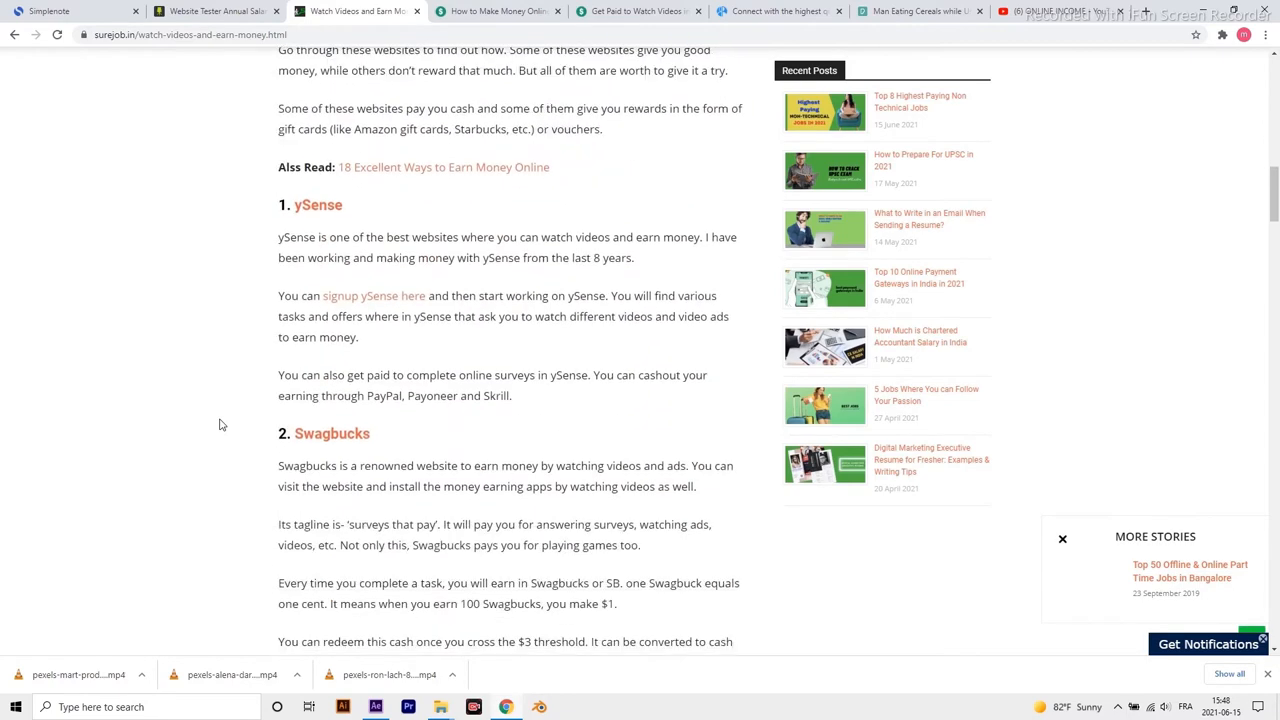
double_click(318, 205)
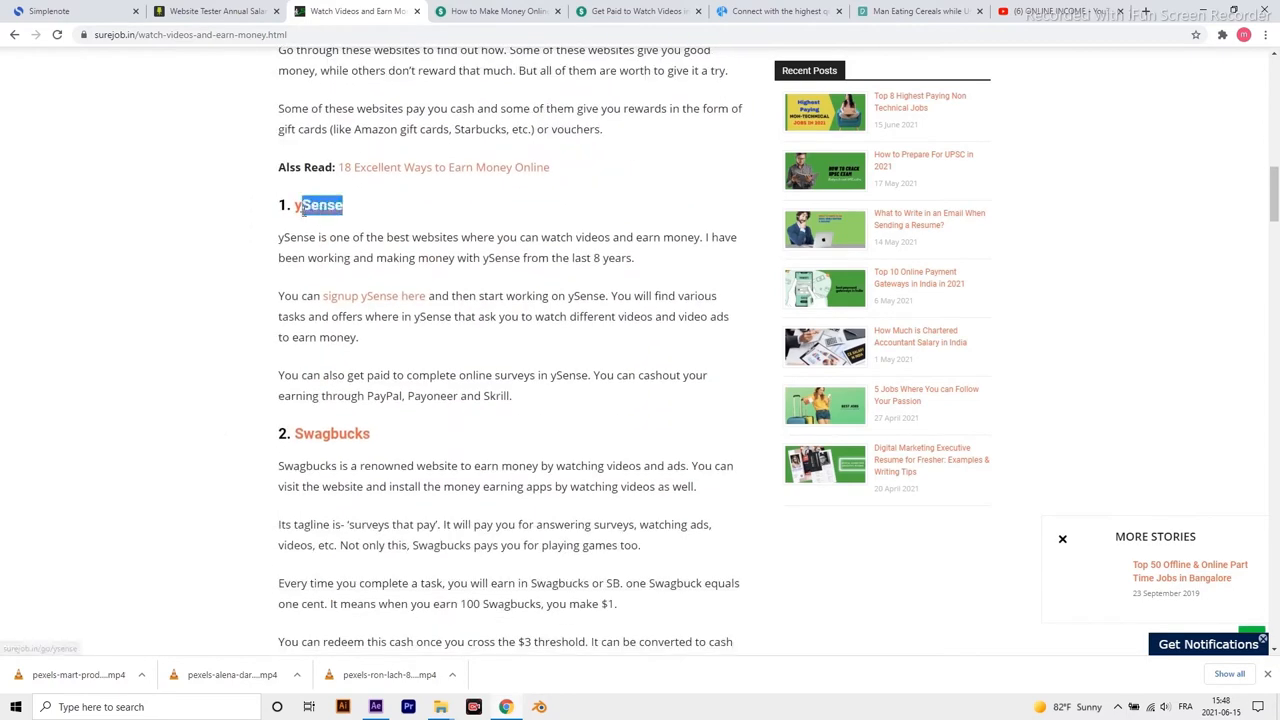
scroll(down, 3)
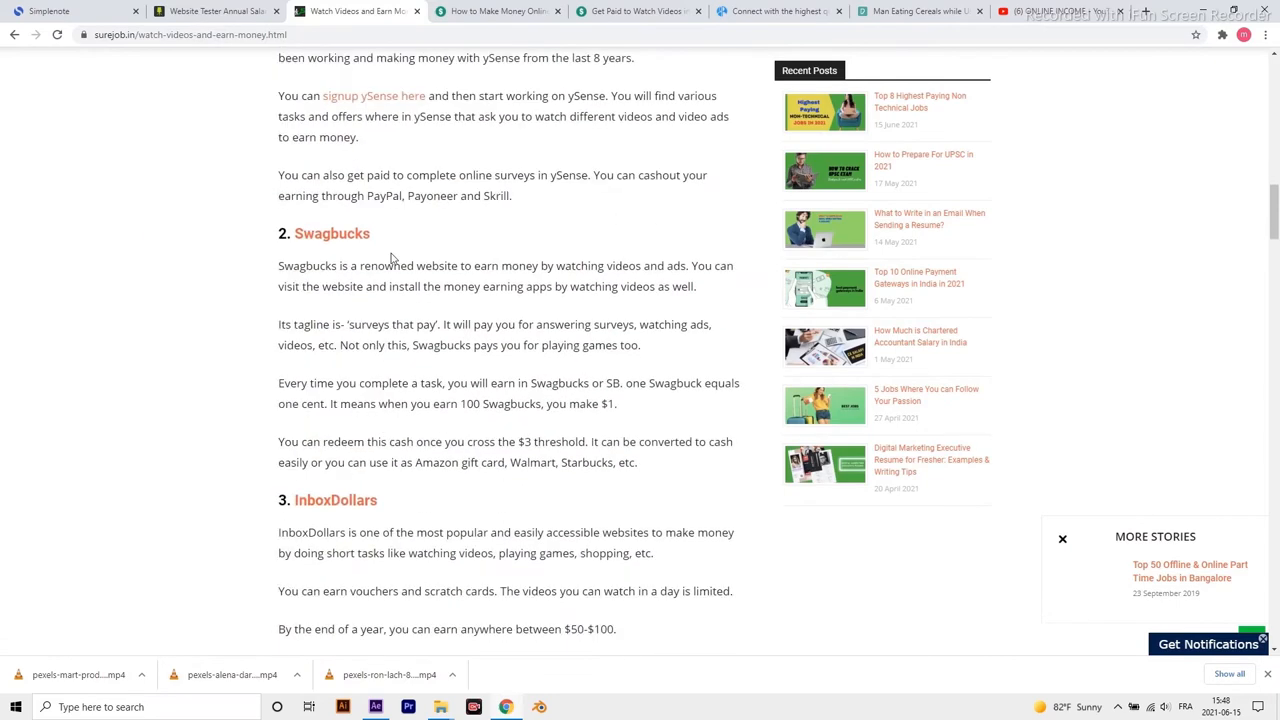
double_click(331, 233)
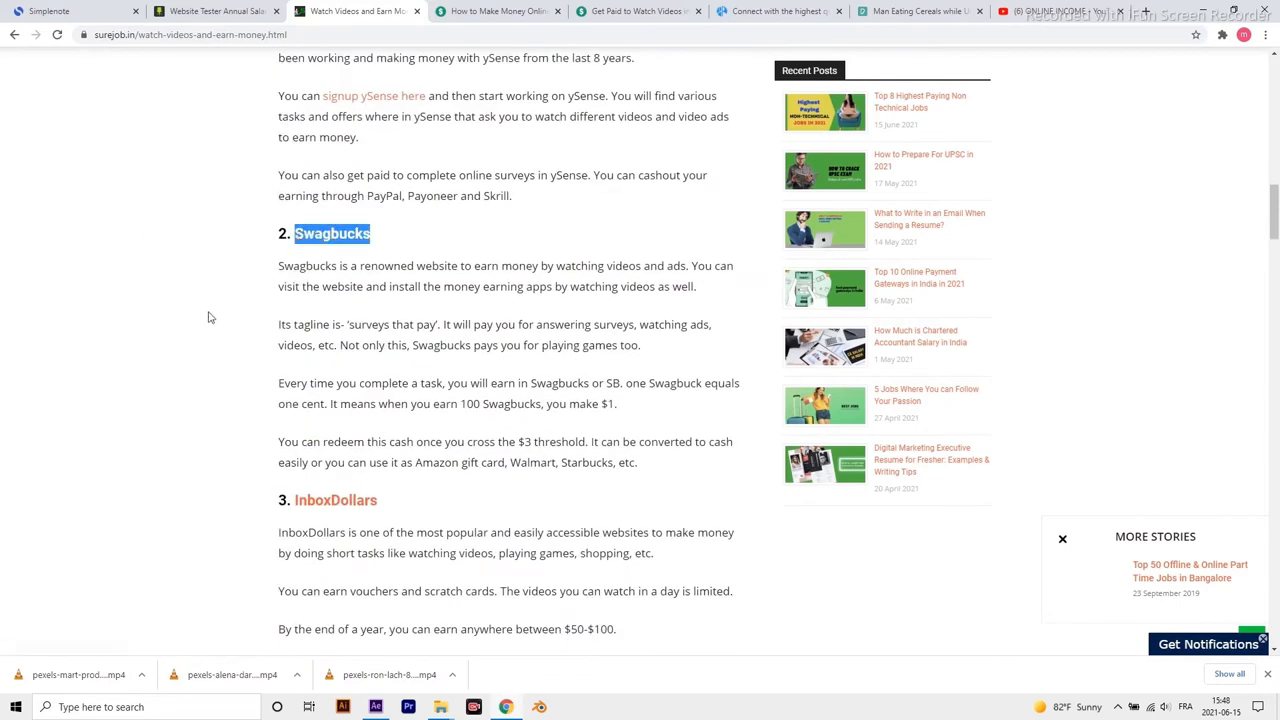
scroll(down, 3)
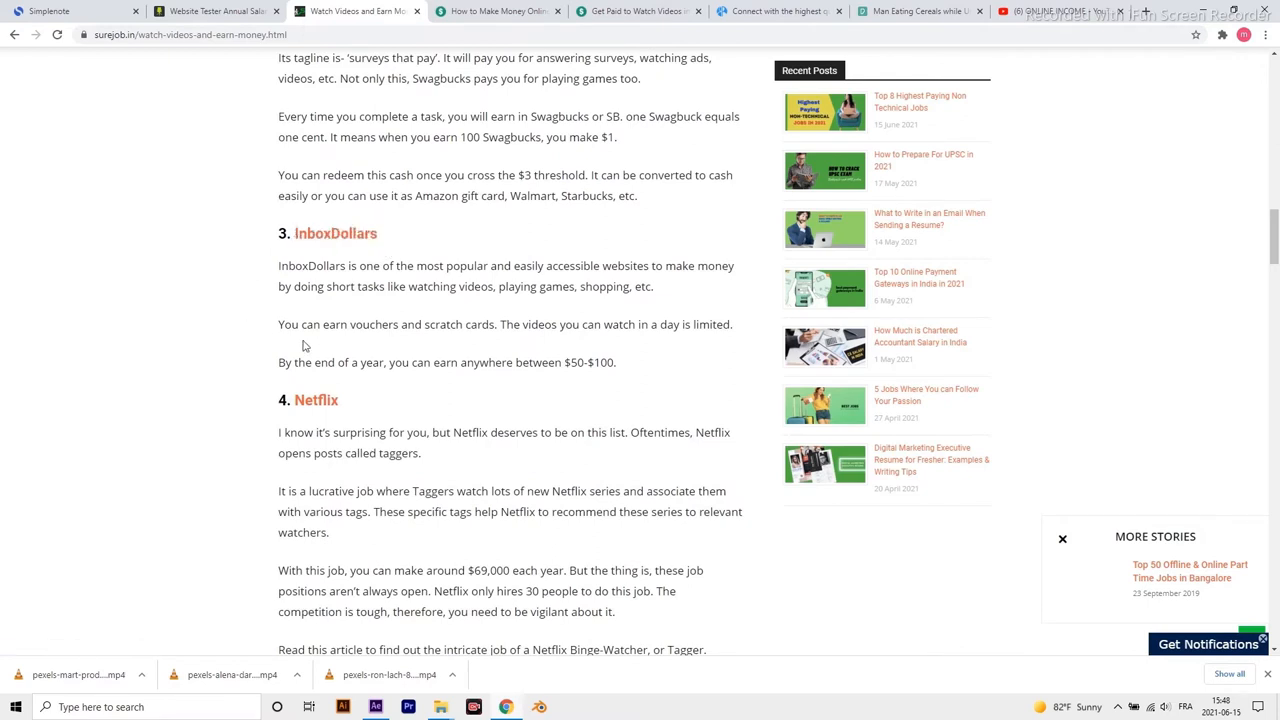
double_click(316, 400)
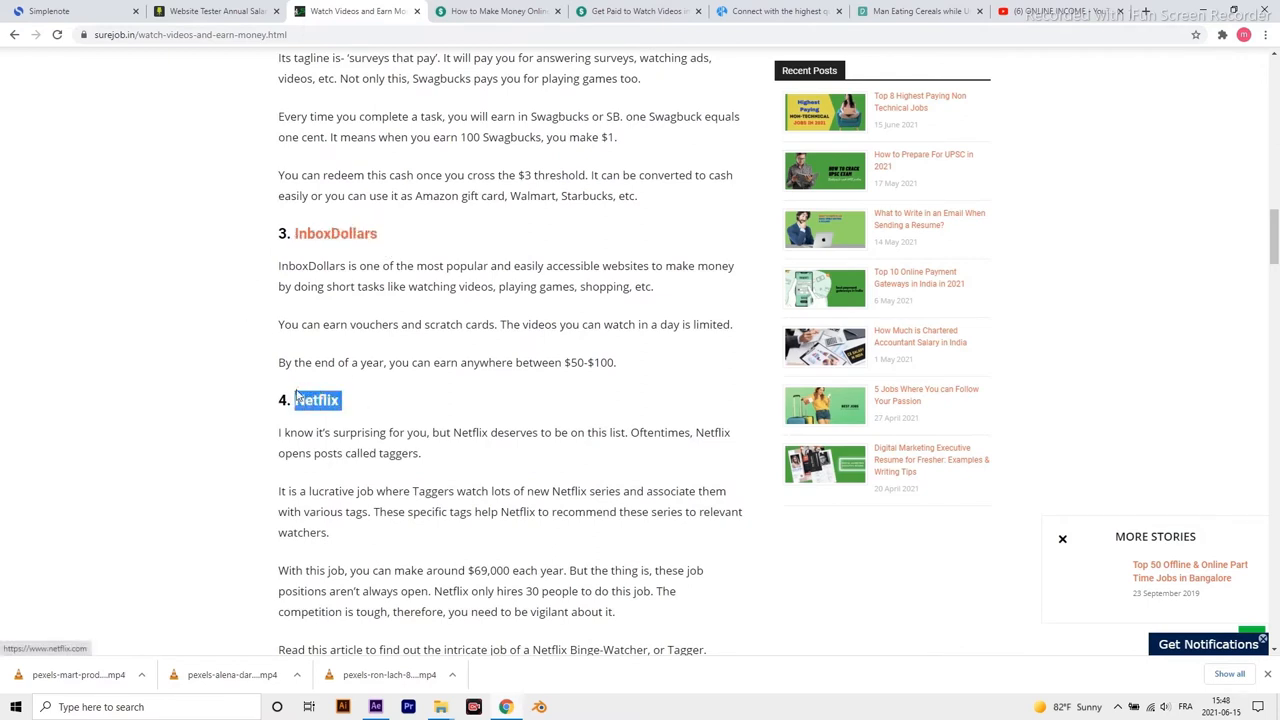
scroll(down, 3)
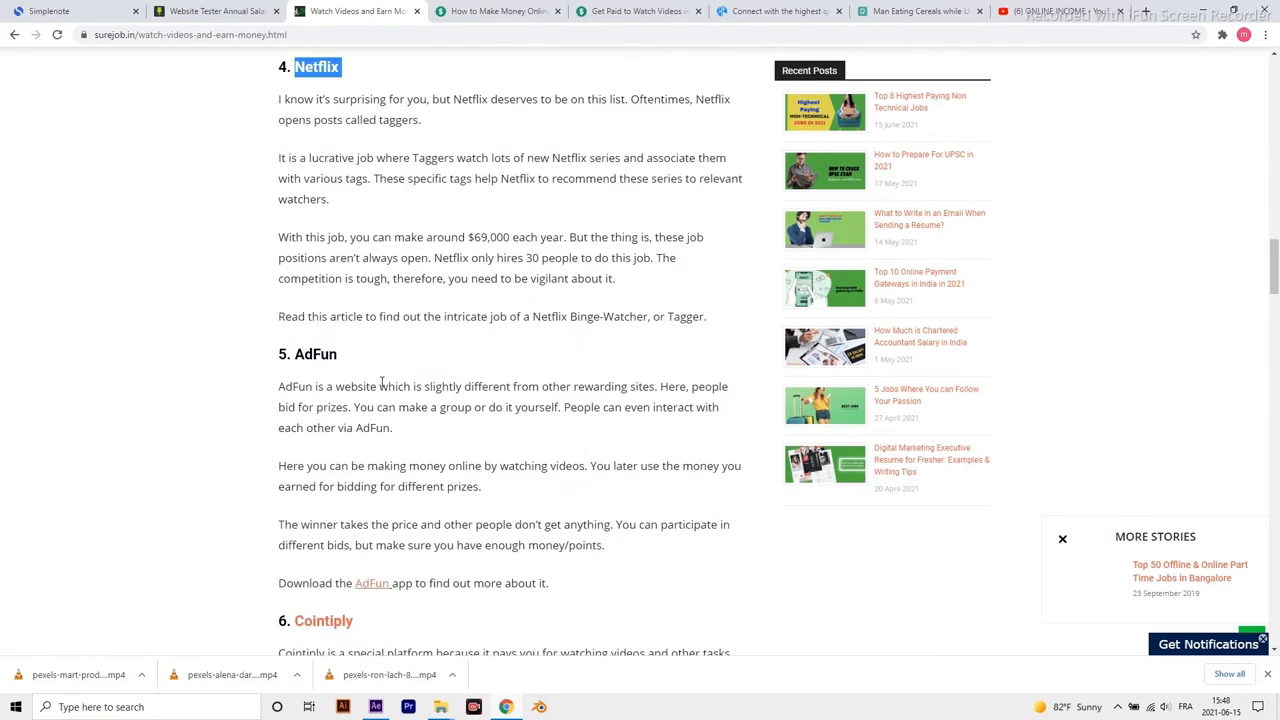
double_click(314, 353)
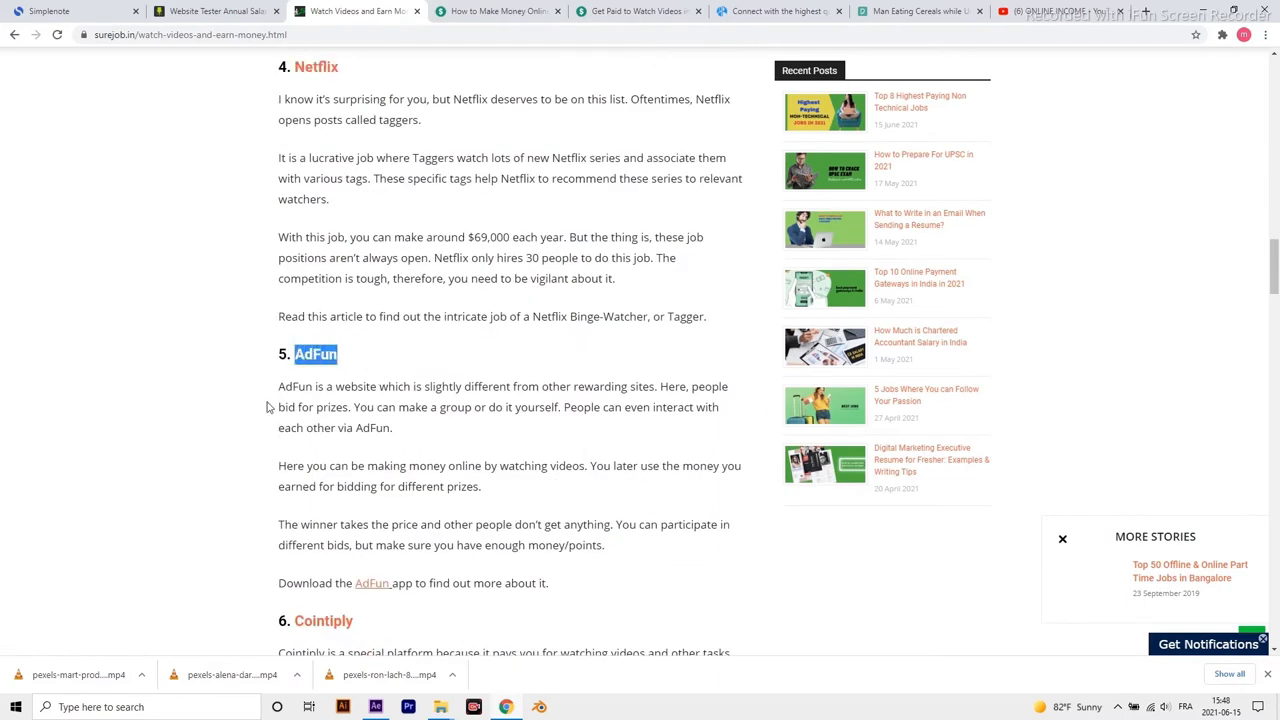